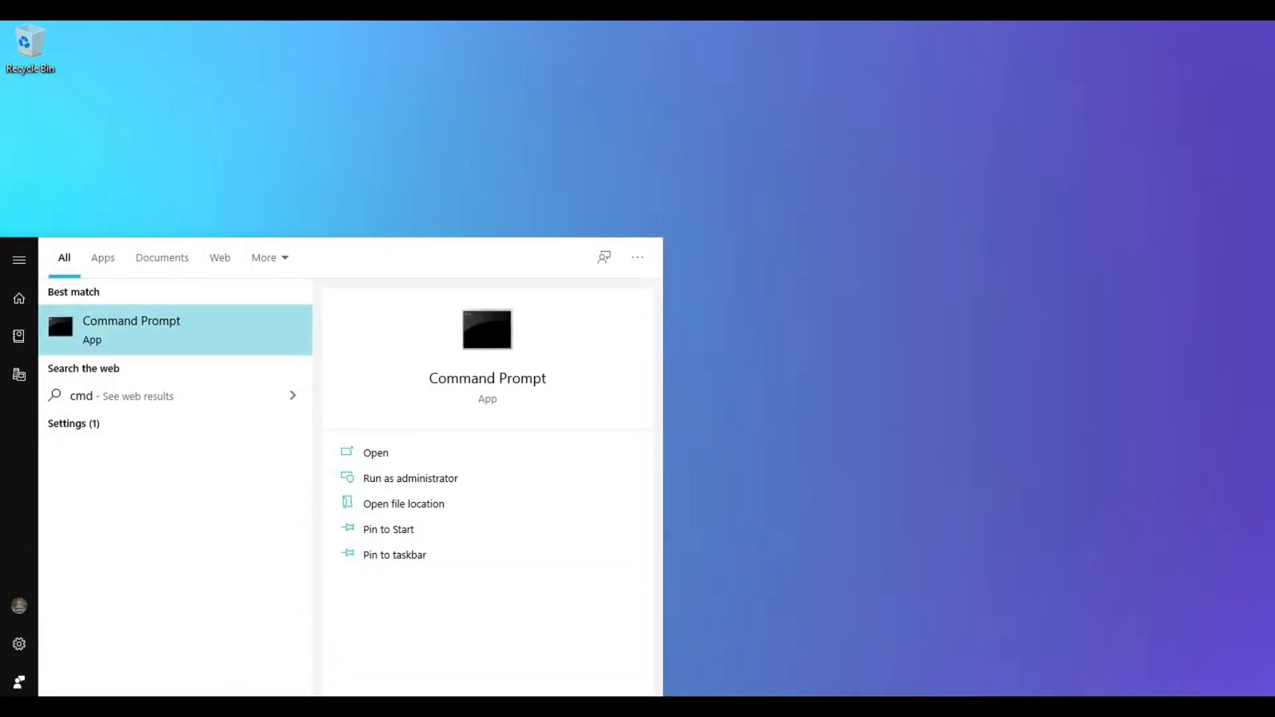
Launch an administrator Command Prompt and browse C:\Program Files to the Jenkins_war folder
left_click(410, 478)
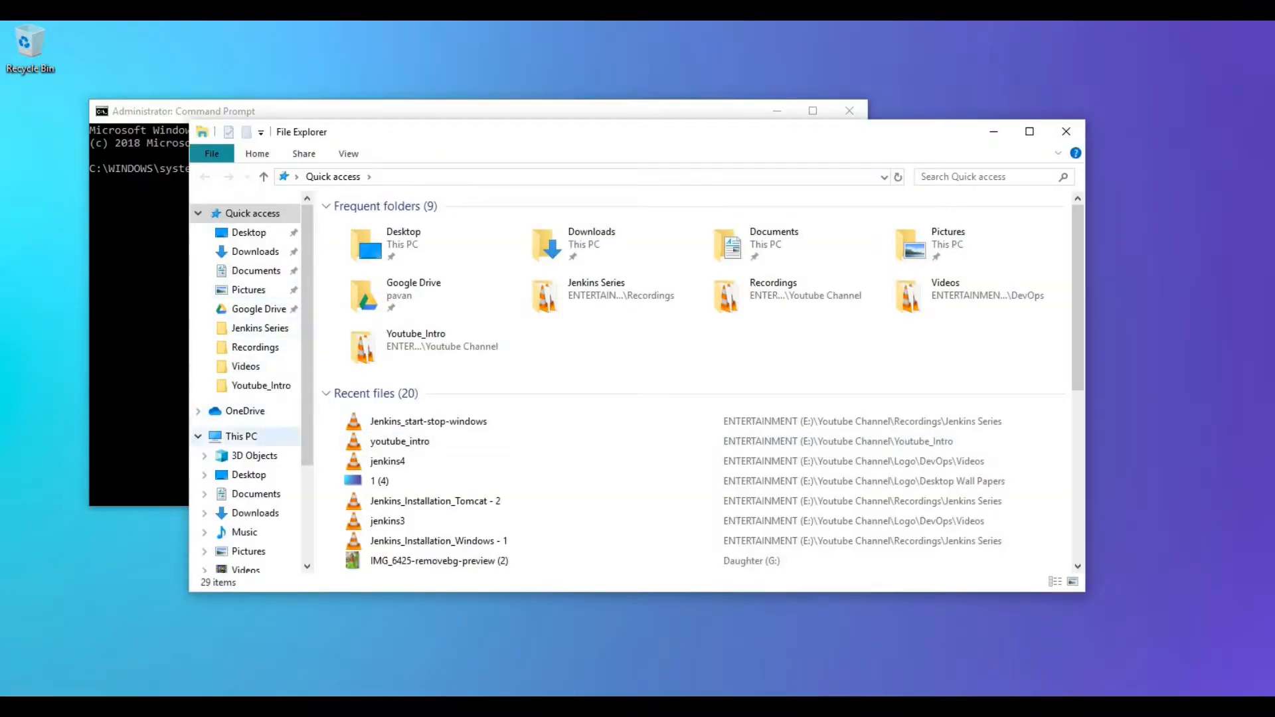
left_click(262, 557)
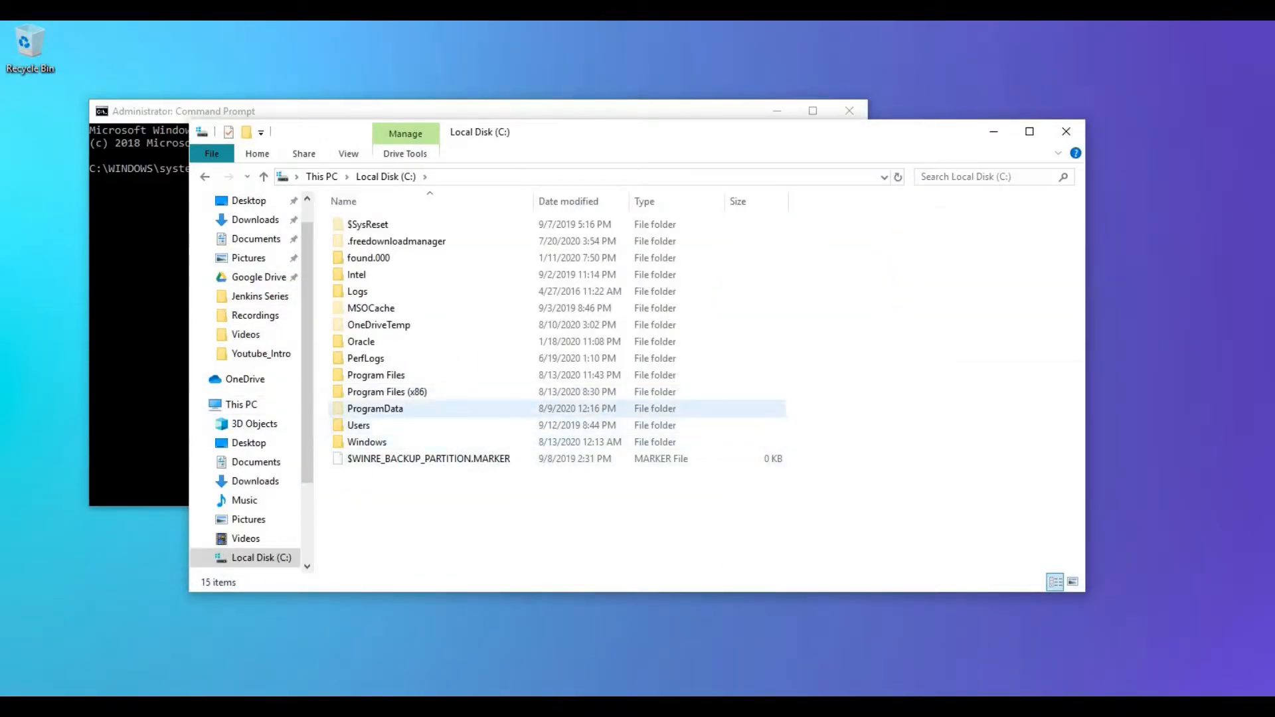
double_click(376, 375)
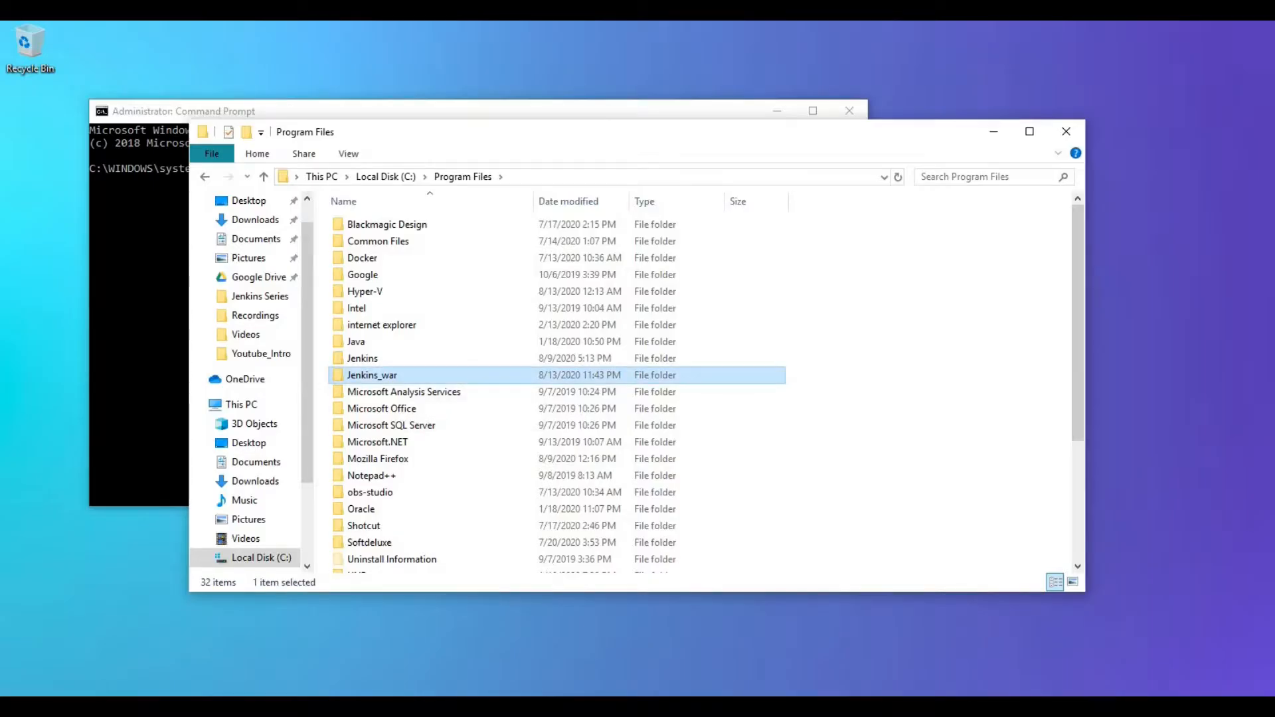
double_click(372, 375)
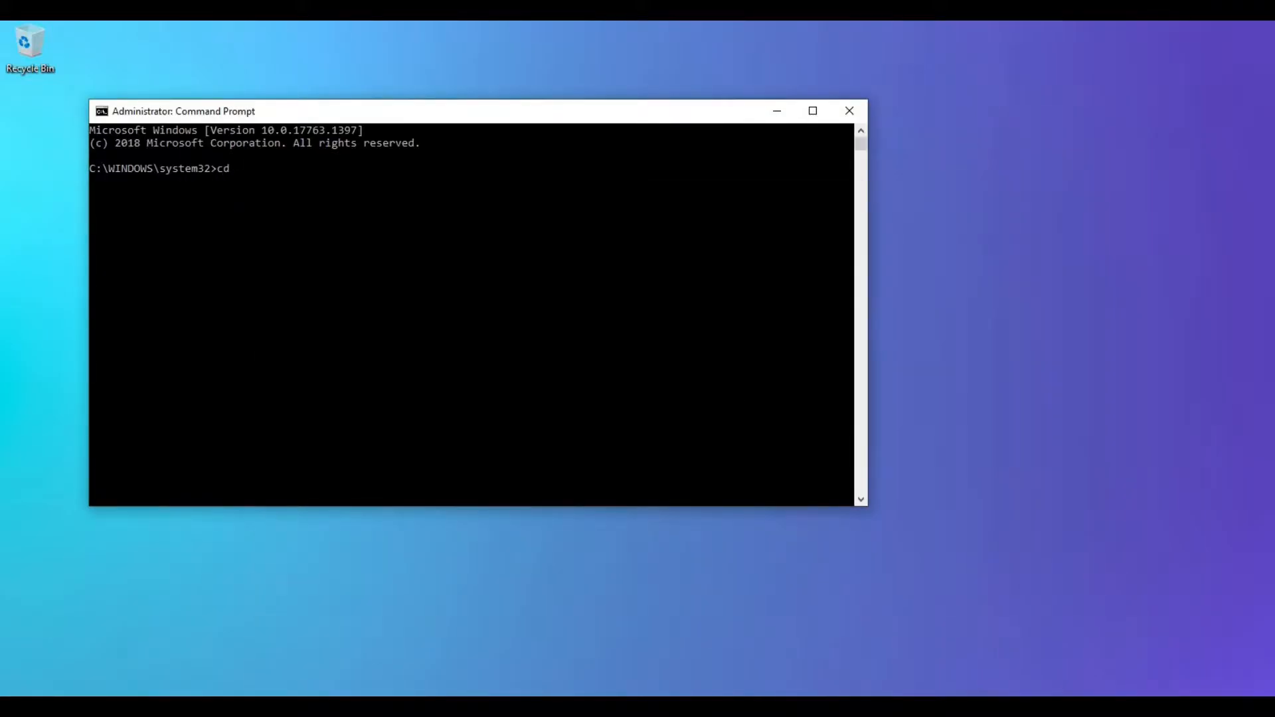
Change directory to C:\Program Files\Jenkins_war and list its contents showing jenkins.war
type("C:\\Program Files\\Jenkins_war")
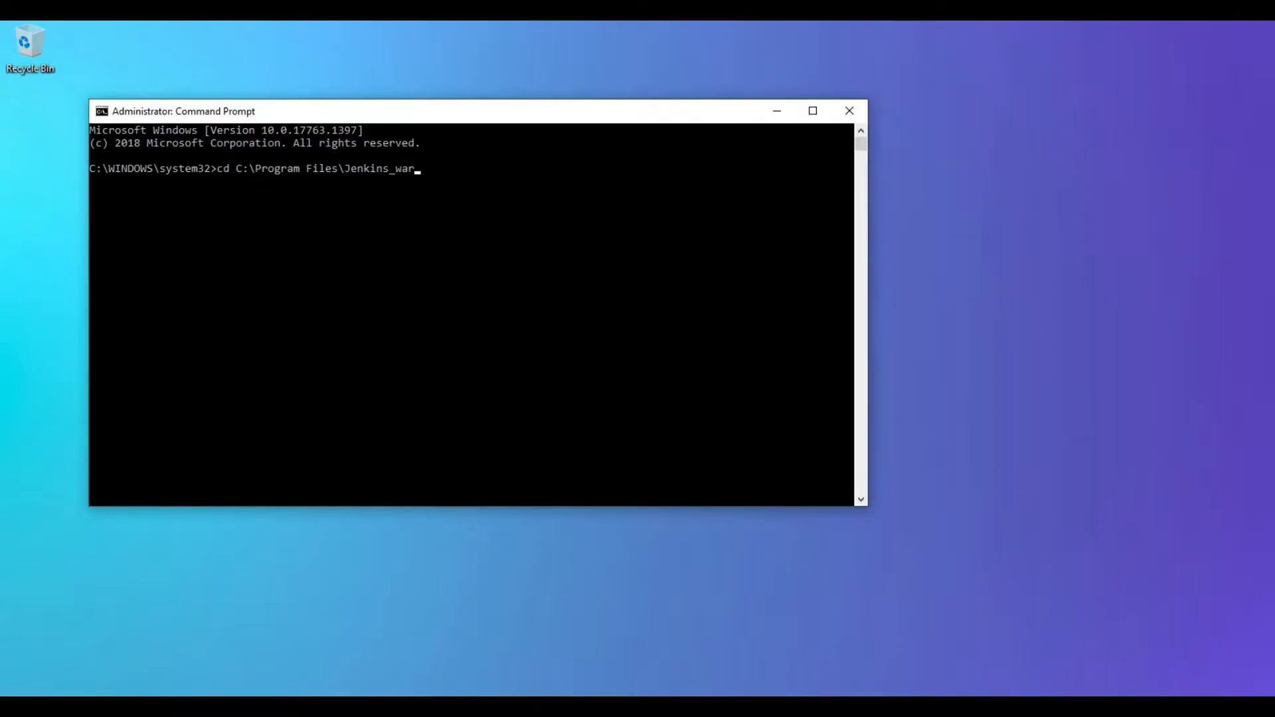
type("dir")
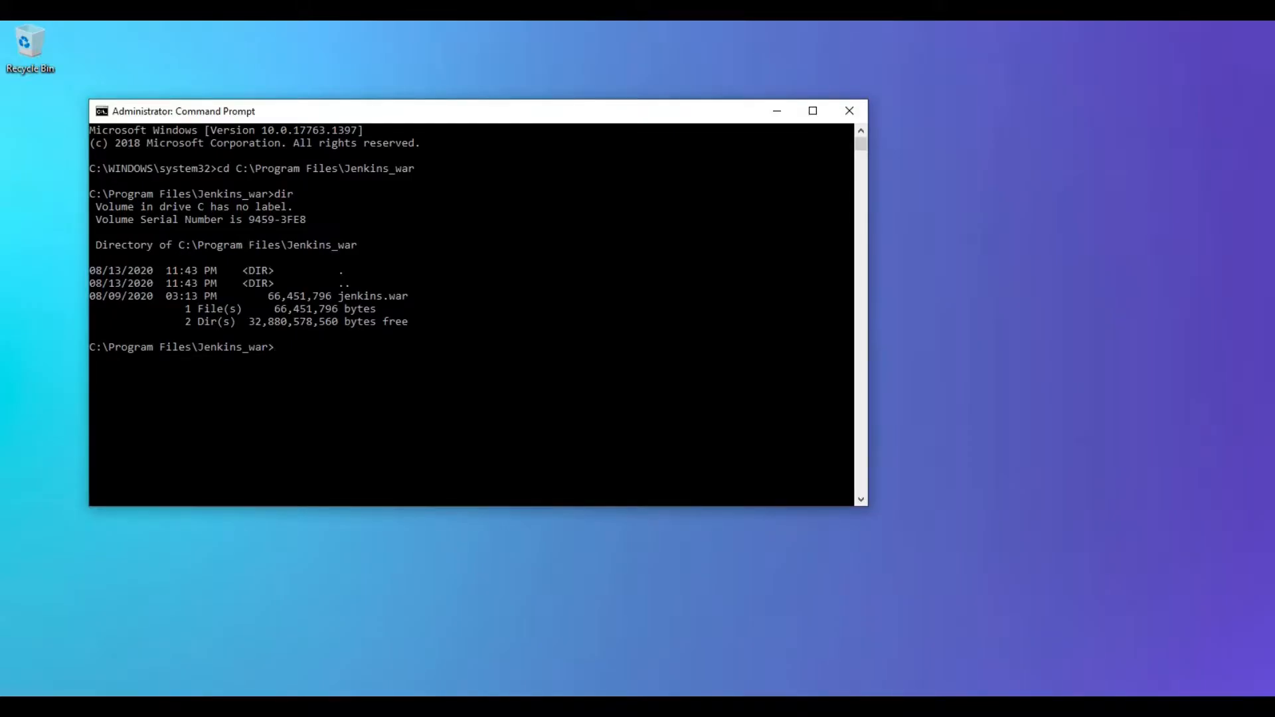
double_click(372, 295)
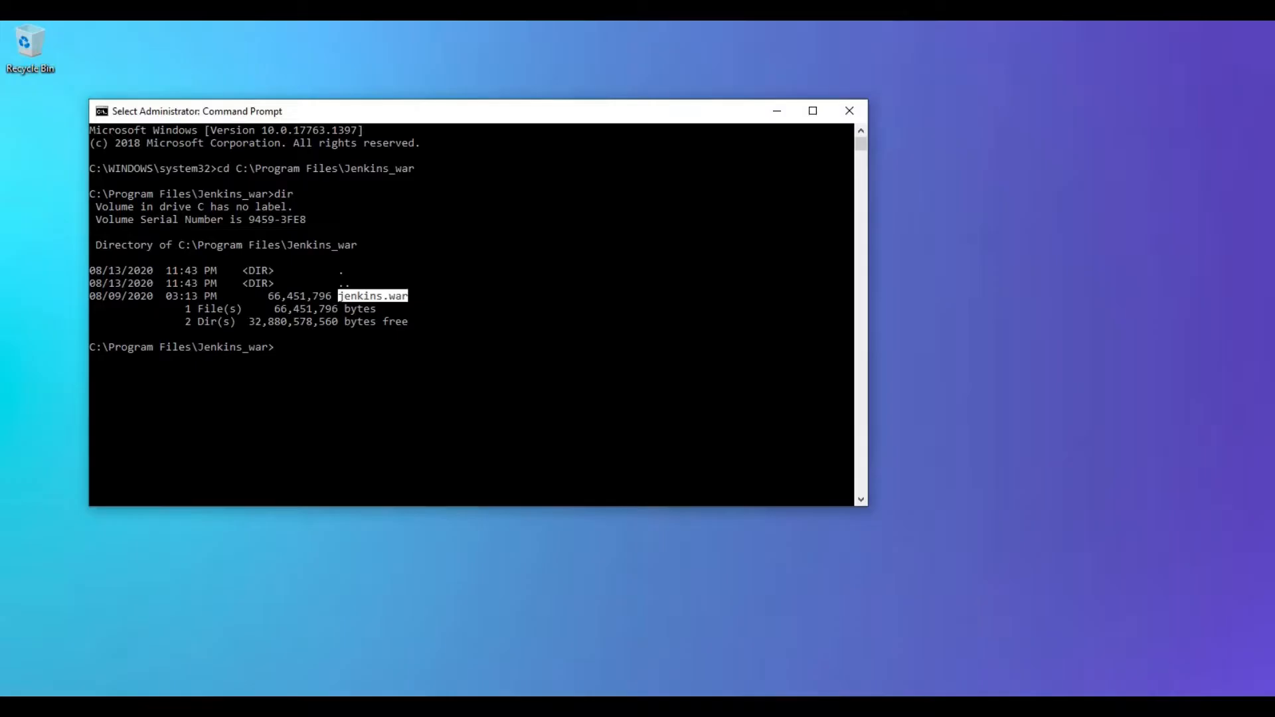
Run java -jar jenkins.war so the Jetty startup log streams
type("jav")
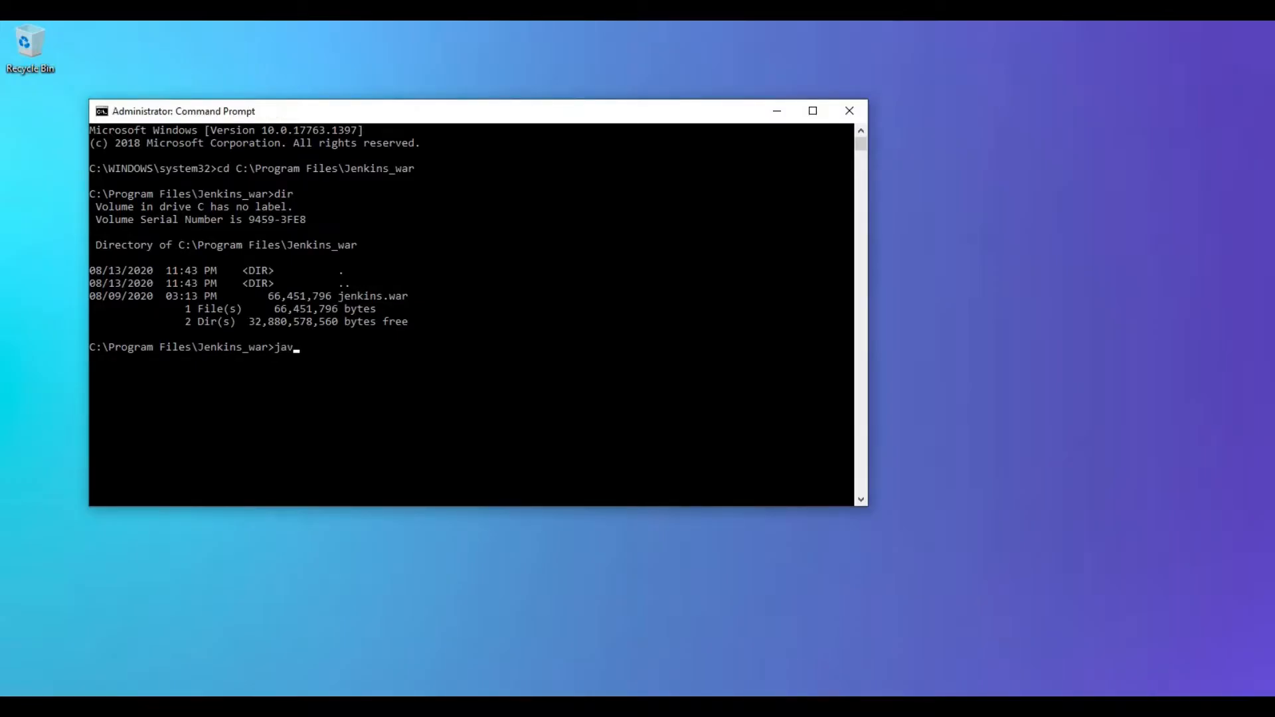
type("a -jar")
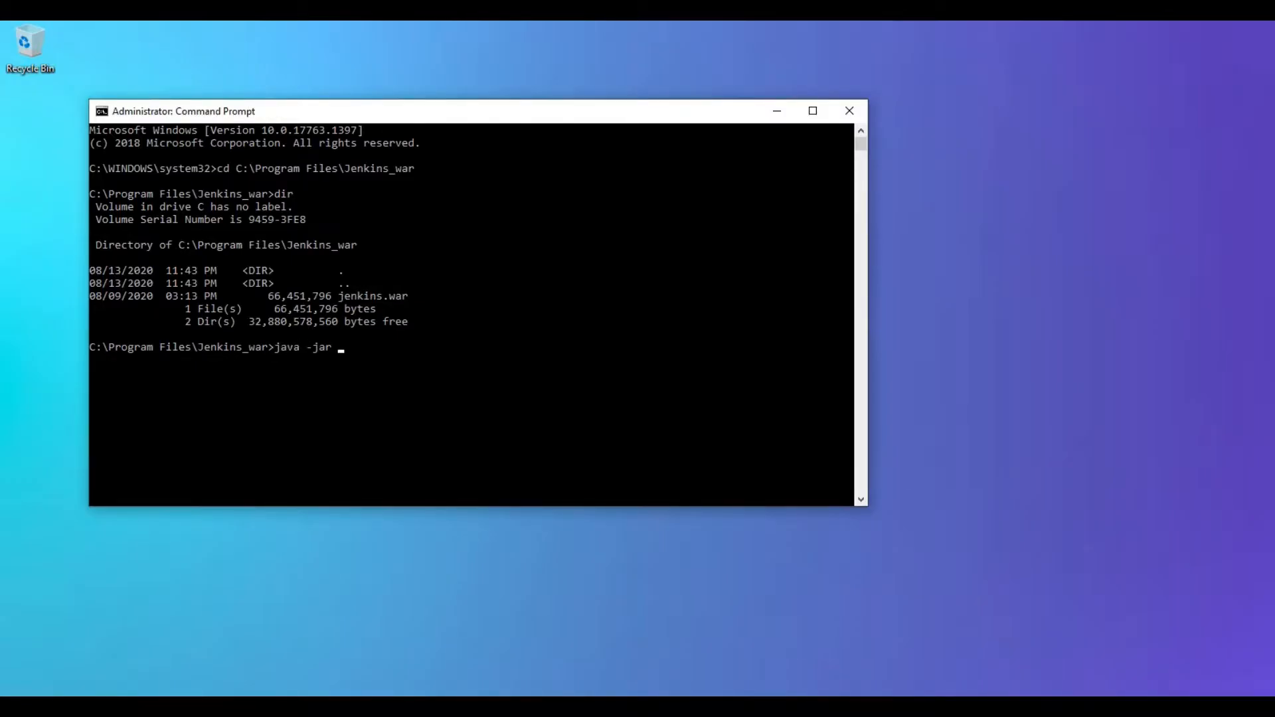
type("C:\\Program Files\\Jenkins_war")
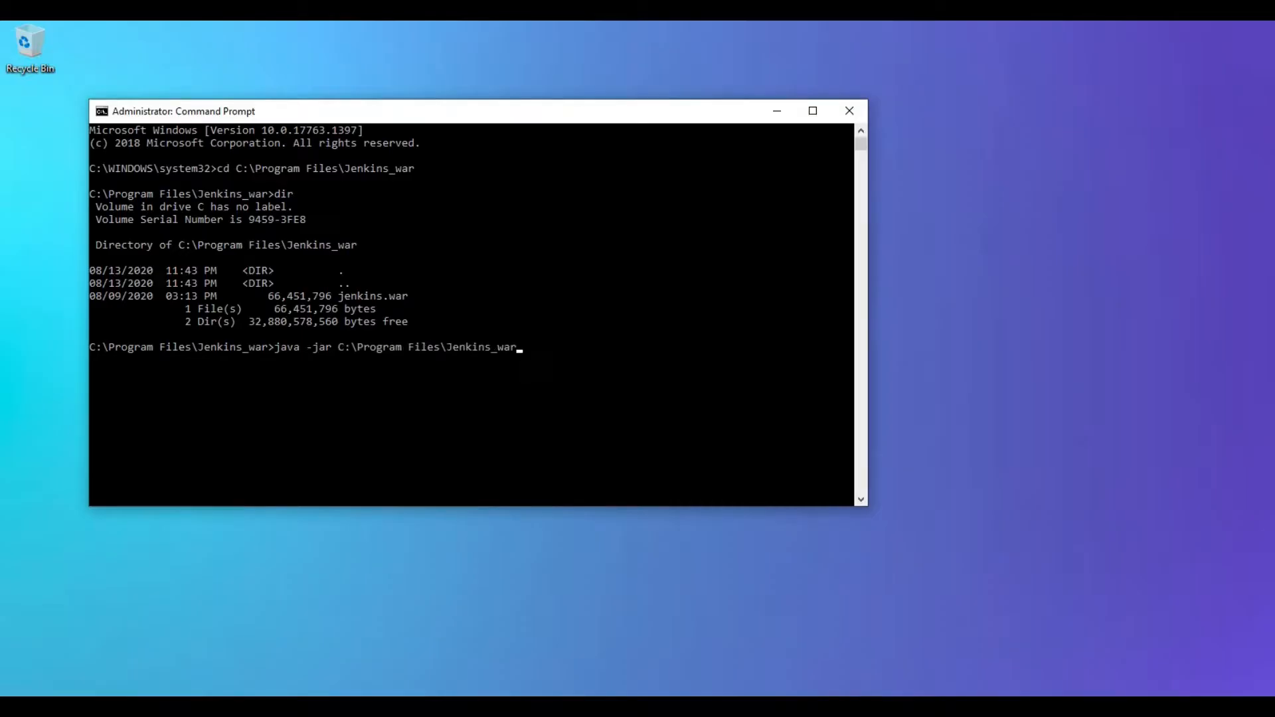
key("Backspace")
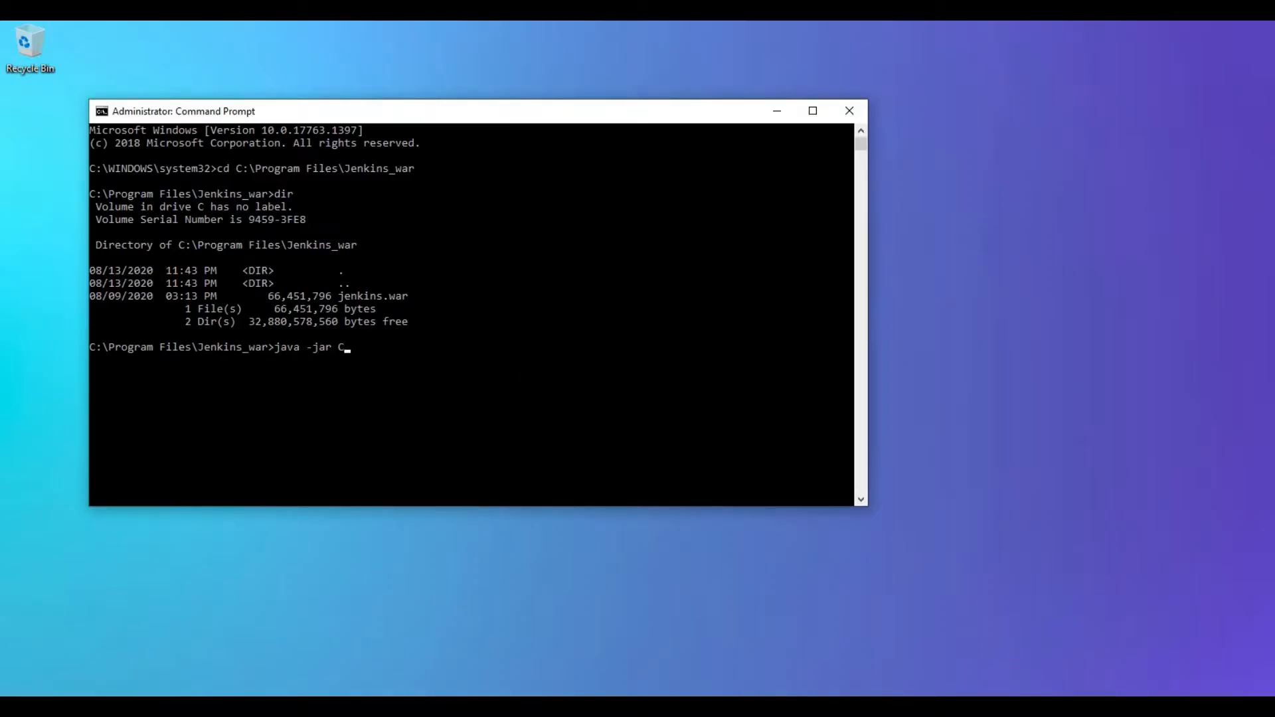
key("backspace")
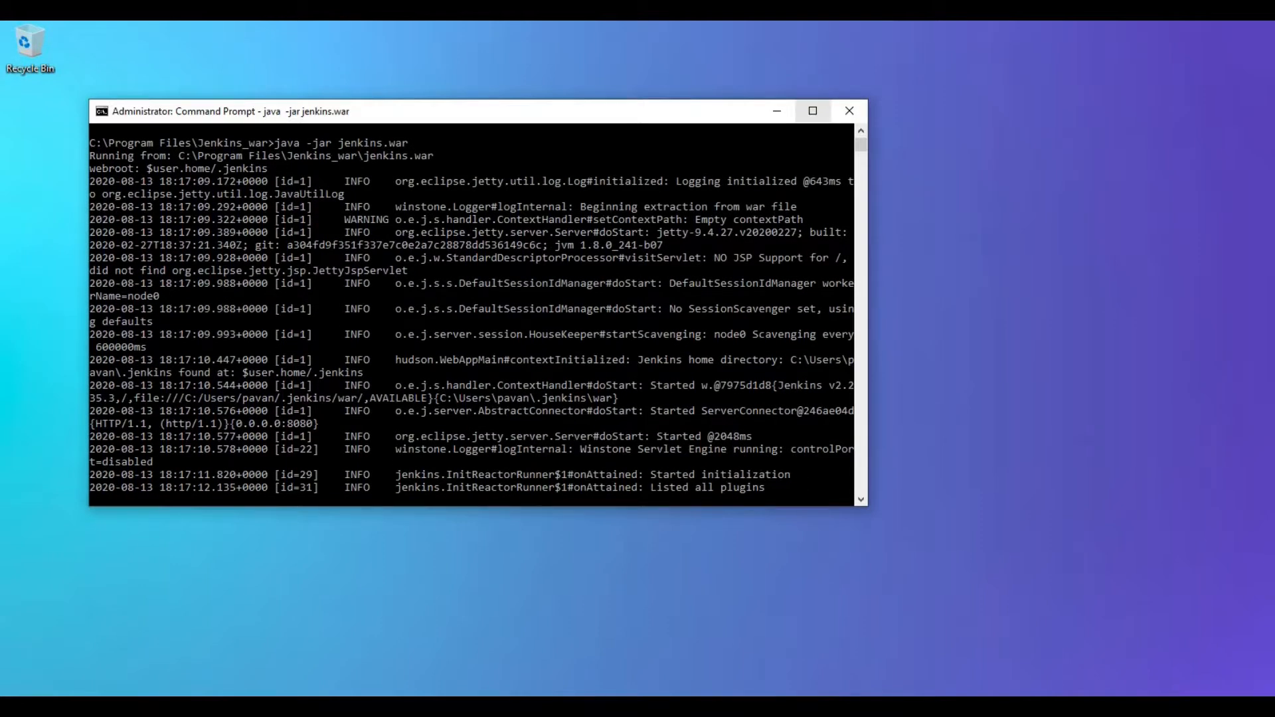
mouse_move(812, 110)
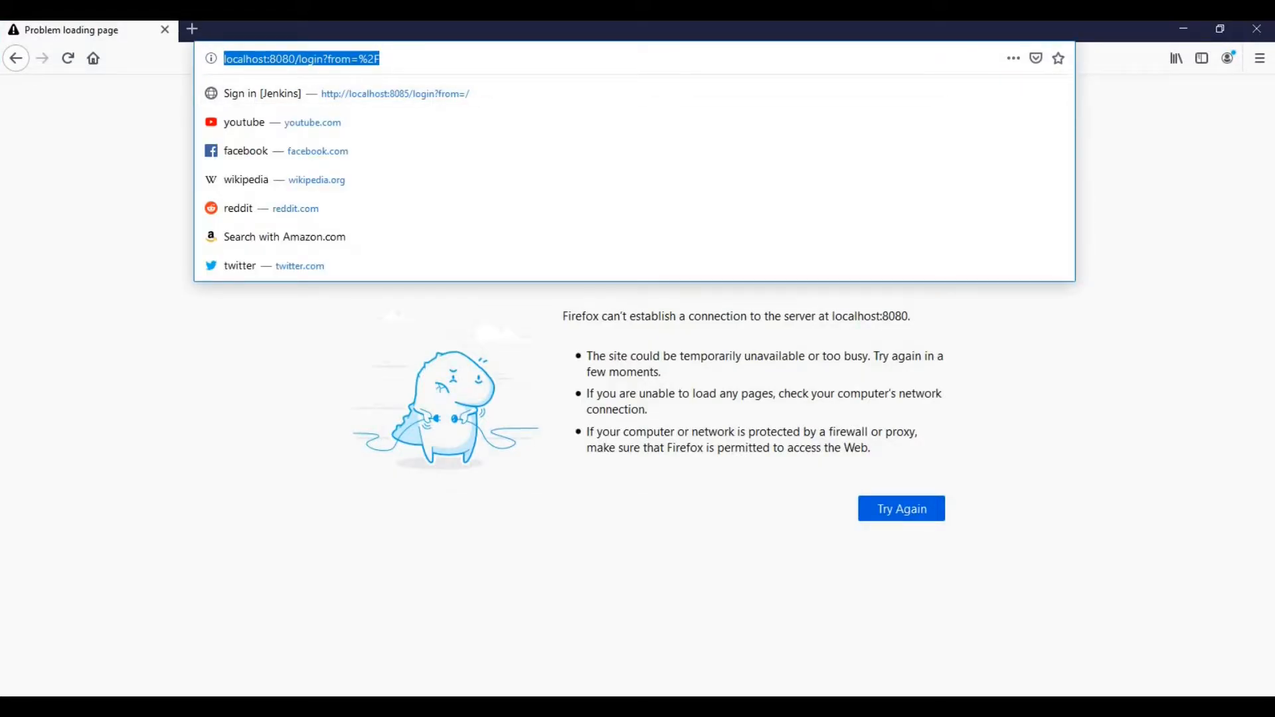
Load localhost:8080, sign in with the saved credentials to reach the Jenkins dashboard, then log out
double_click(282, 58)
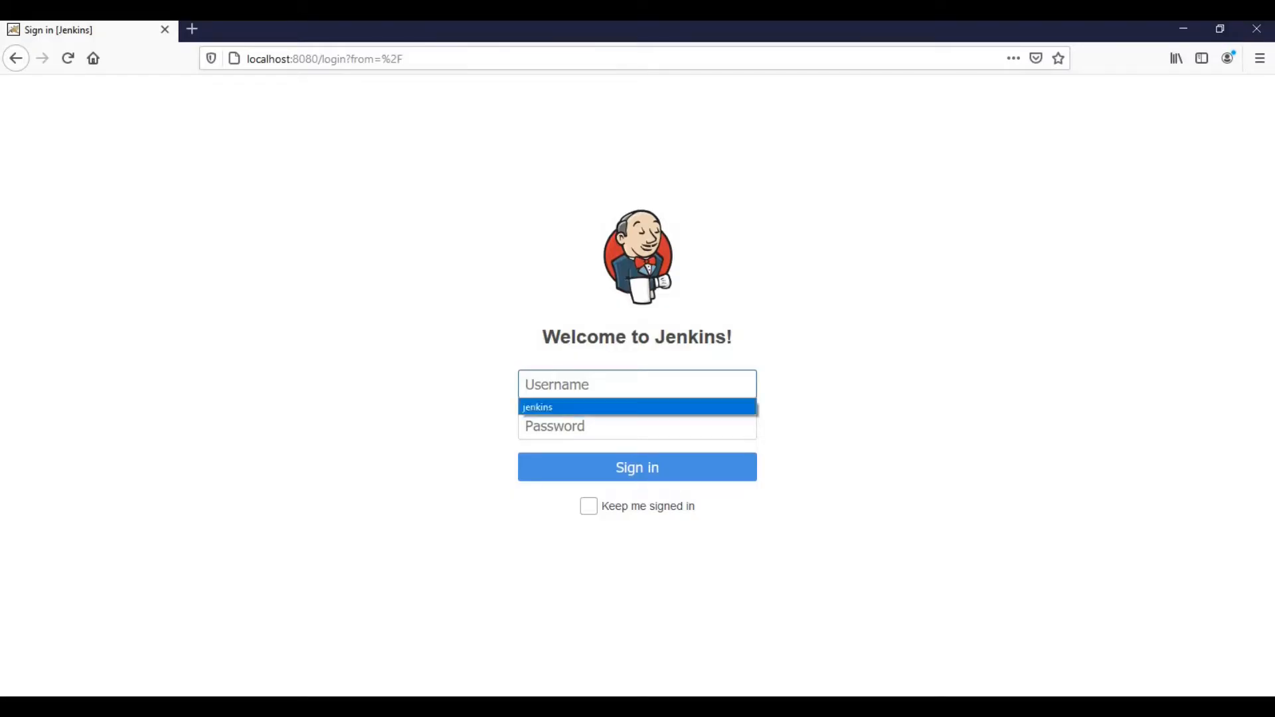
left_click(537, 406)
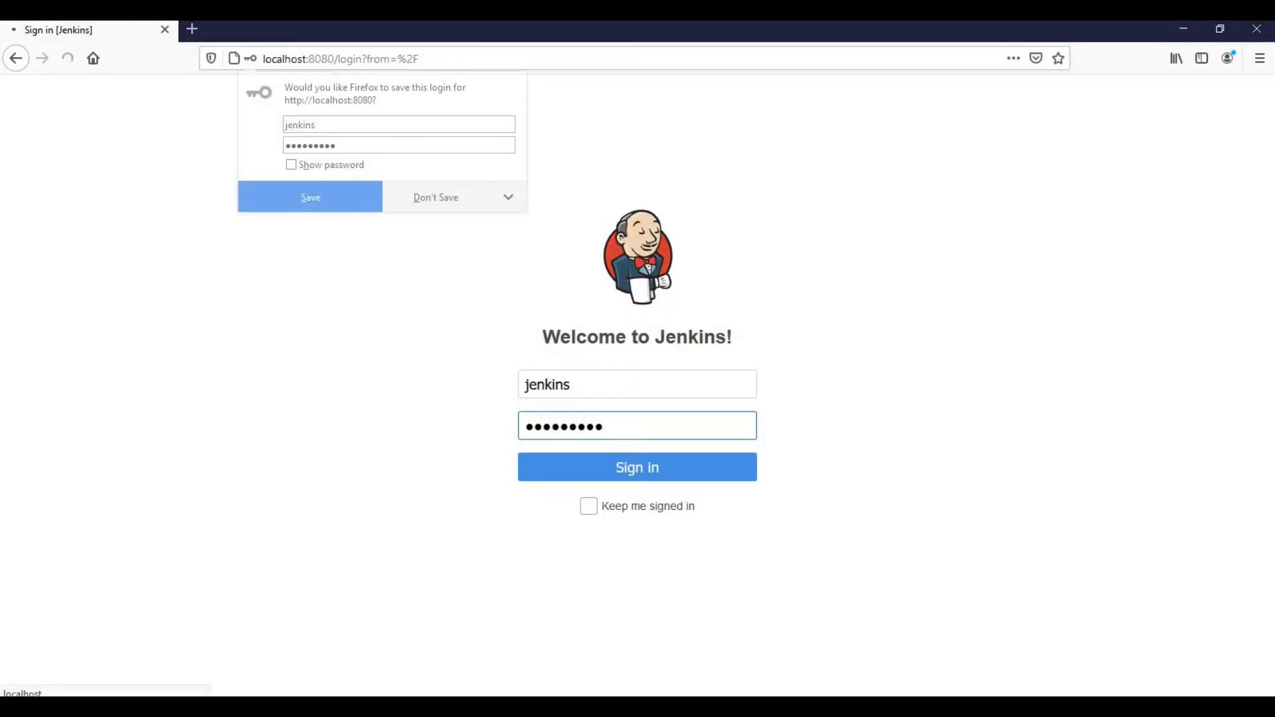
left_click(636, 466)
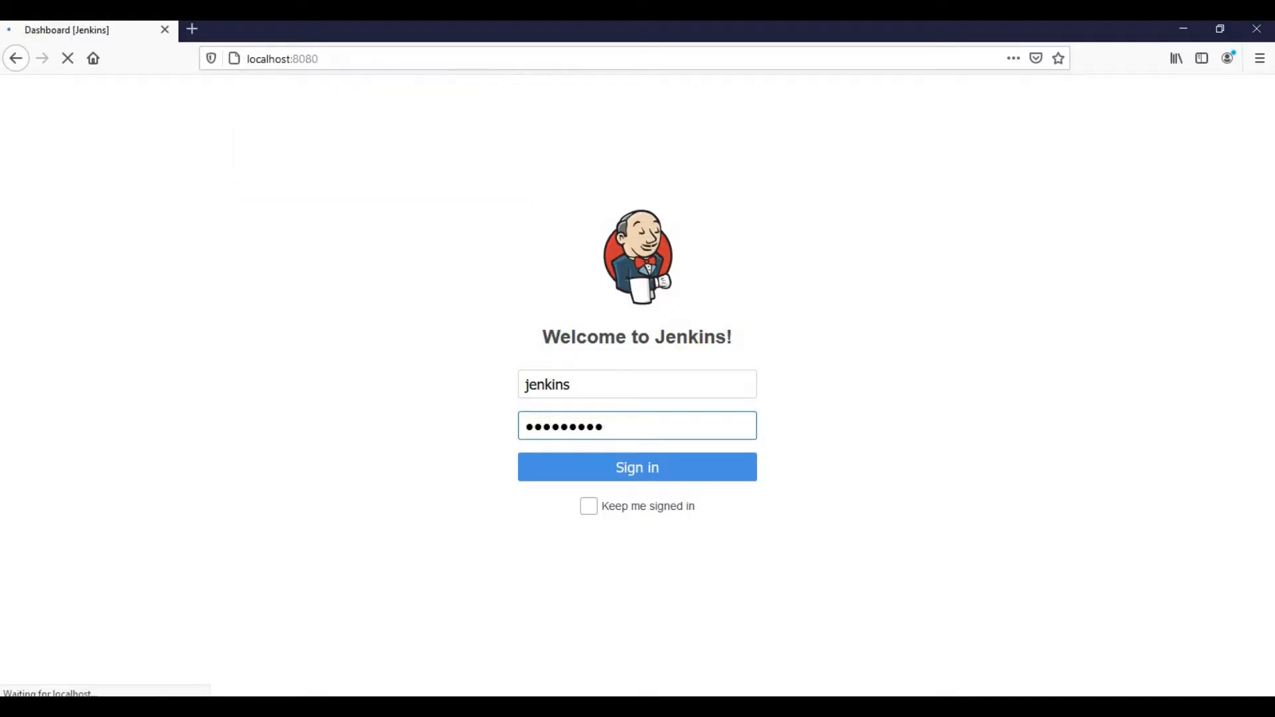
left_click(636, 467)
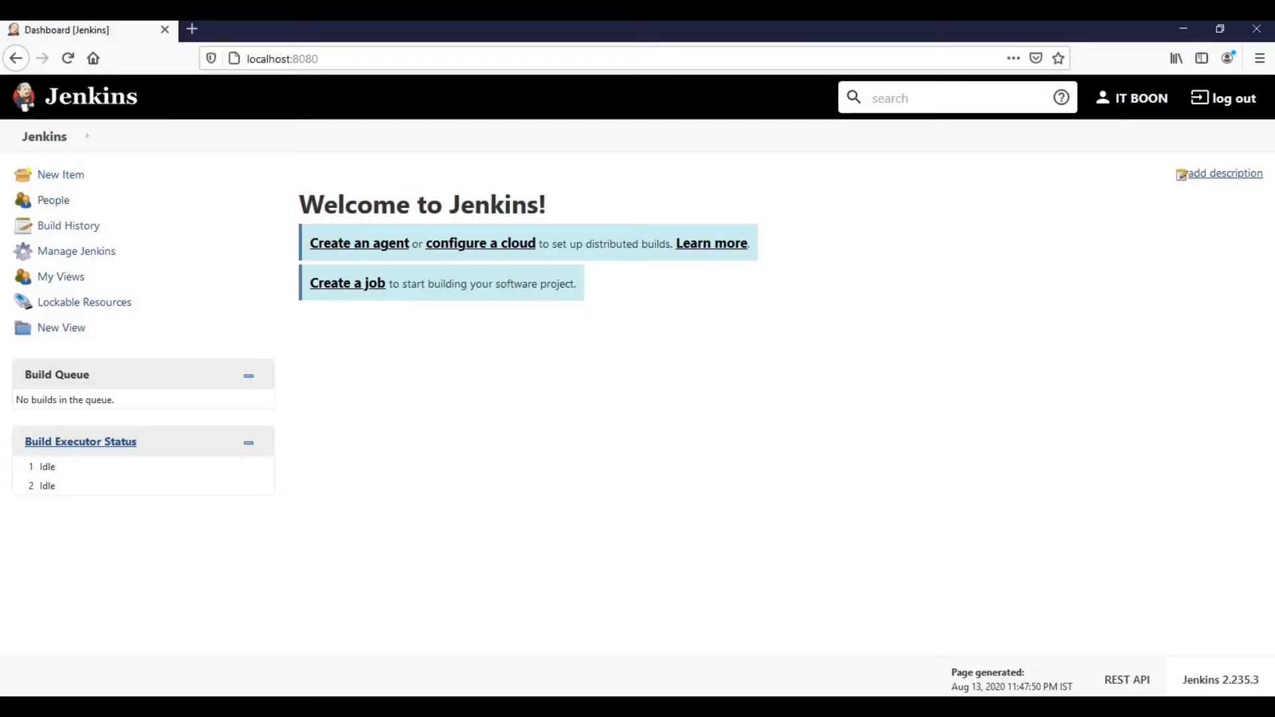
left_click(1230, 97)
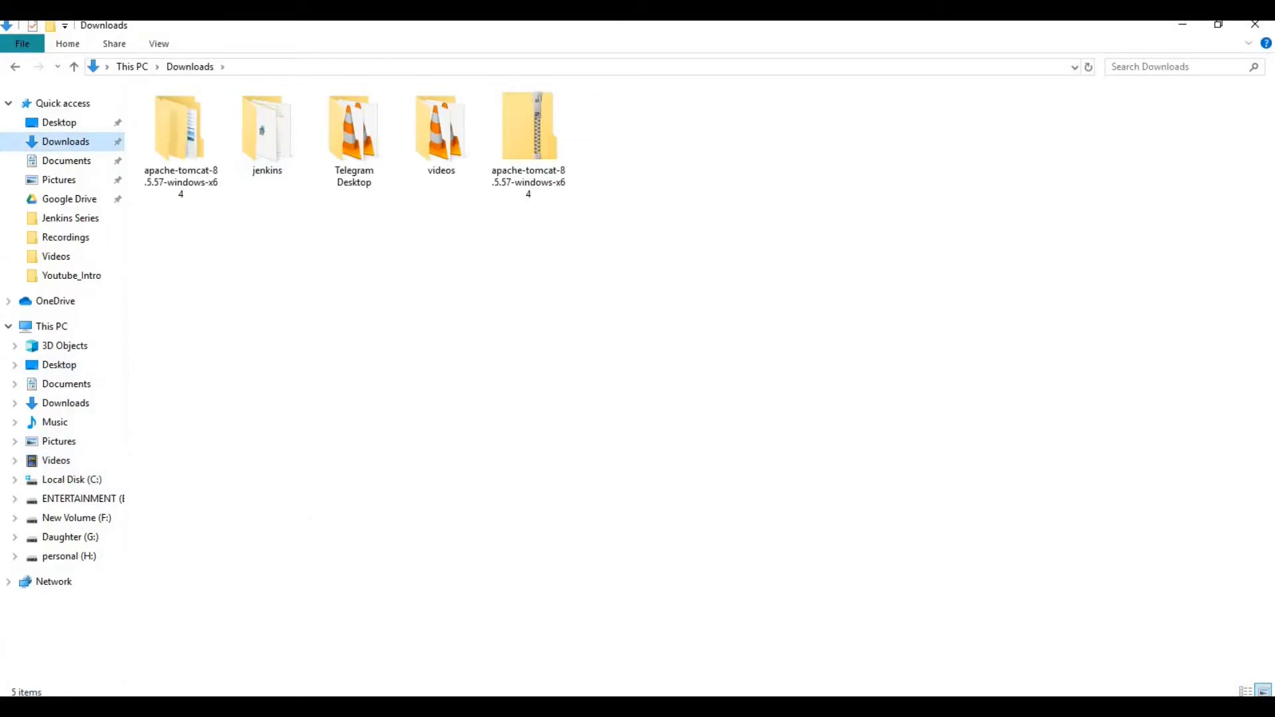
Browse into apache-tomcat-8.5.57\bin containing the startup and shutdown batch files
double_click(527, 126)
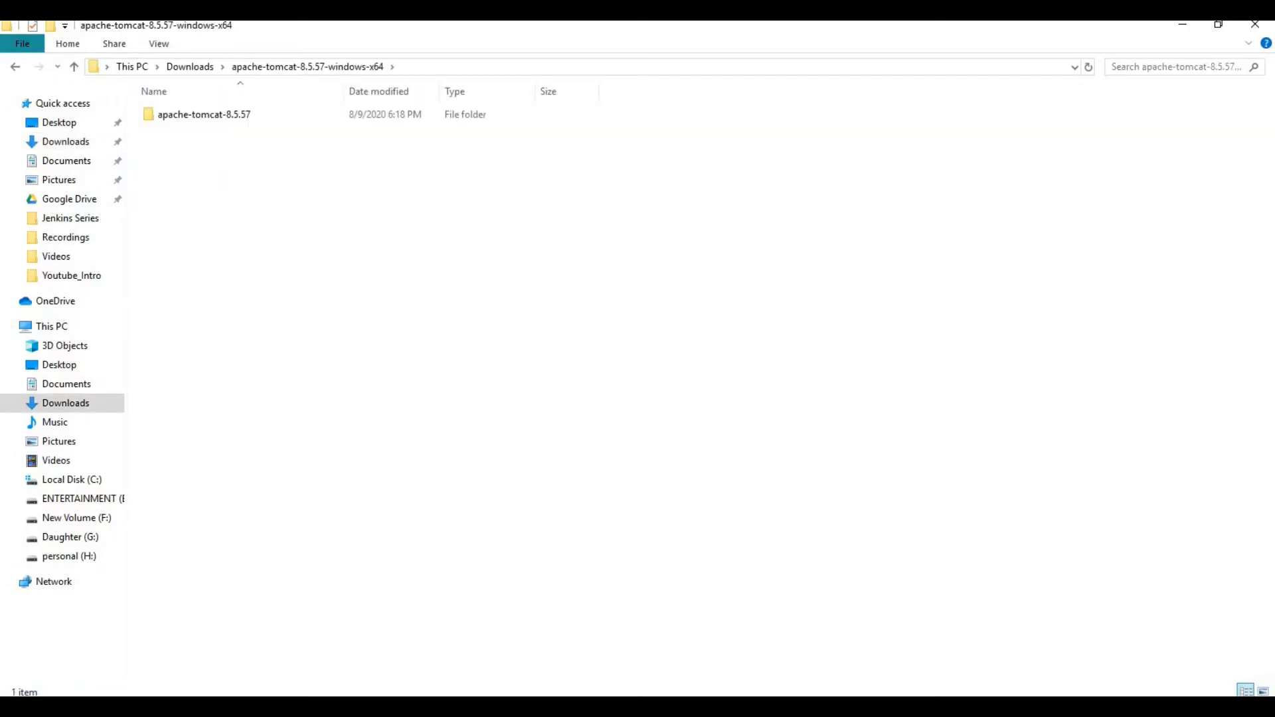
double_click(204, 114)
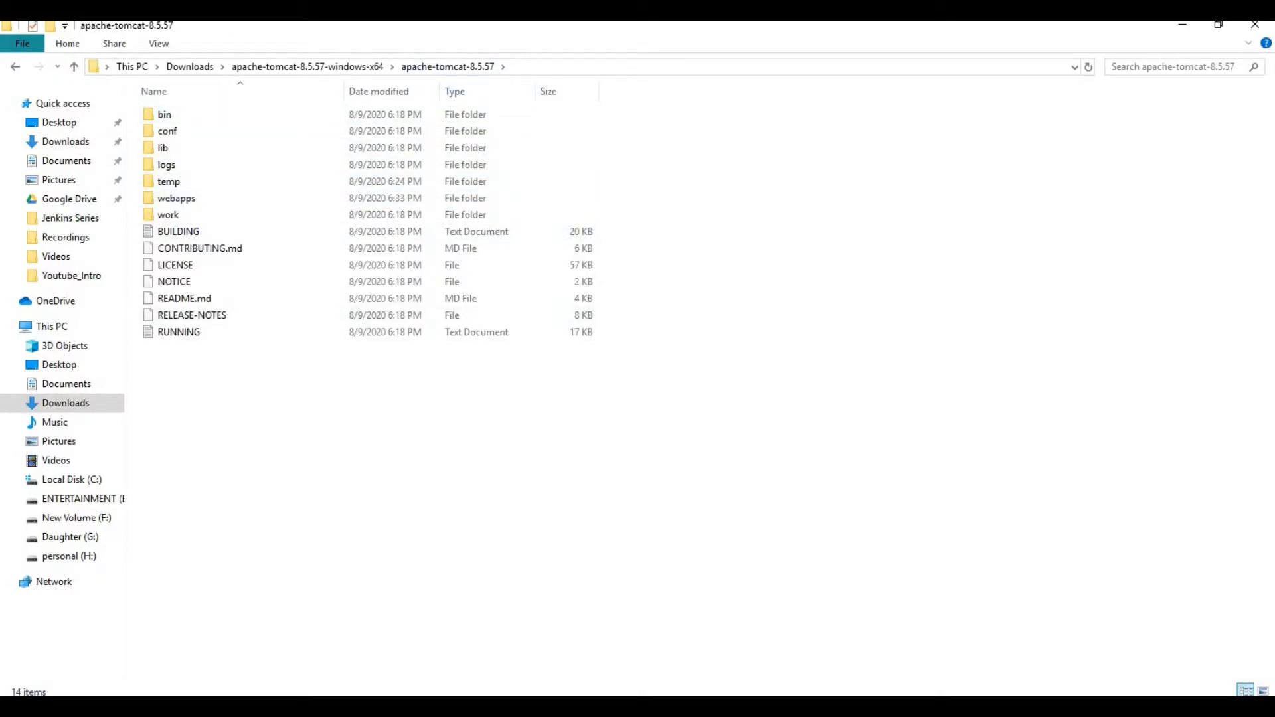
double_click(165, 114)
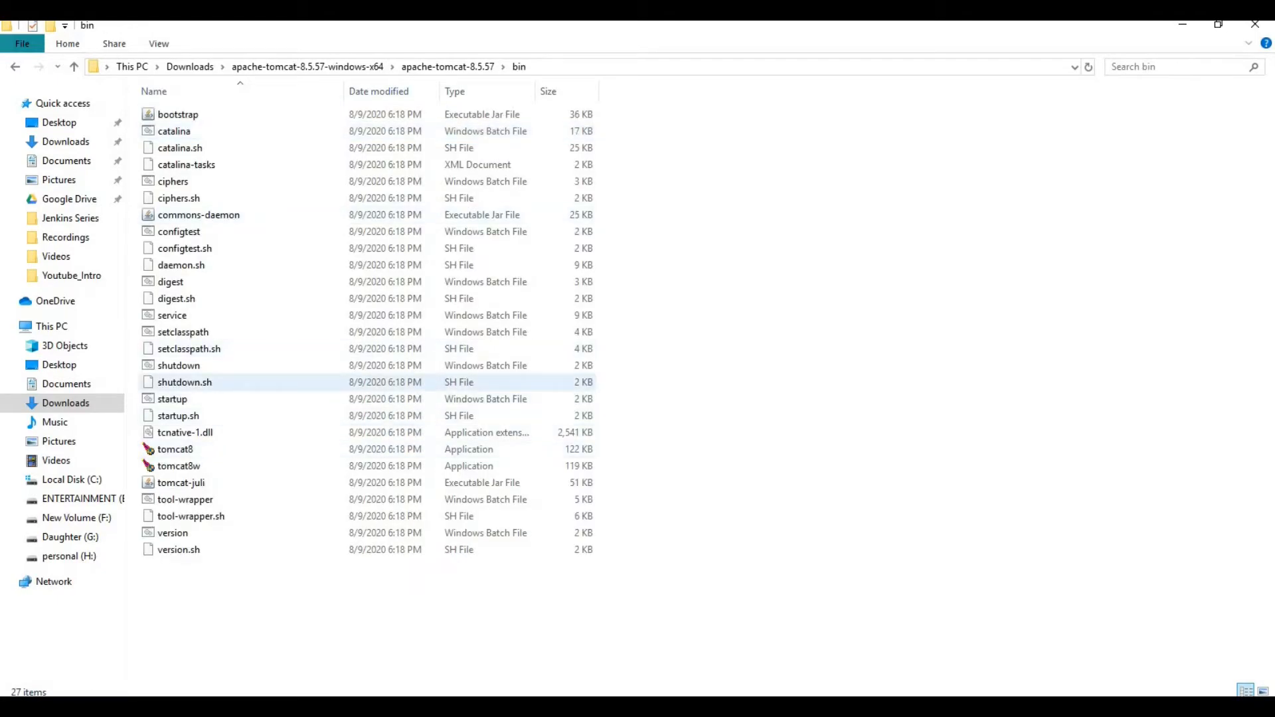
Run the Tomcat startup batch file so the server begins running
left_click(172, 399)
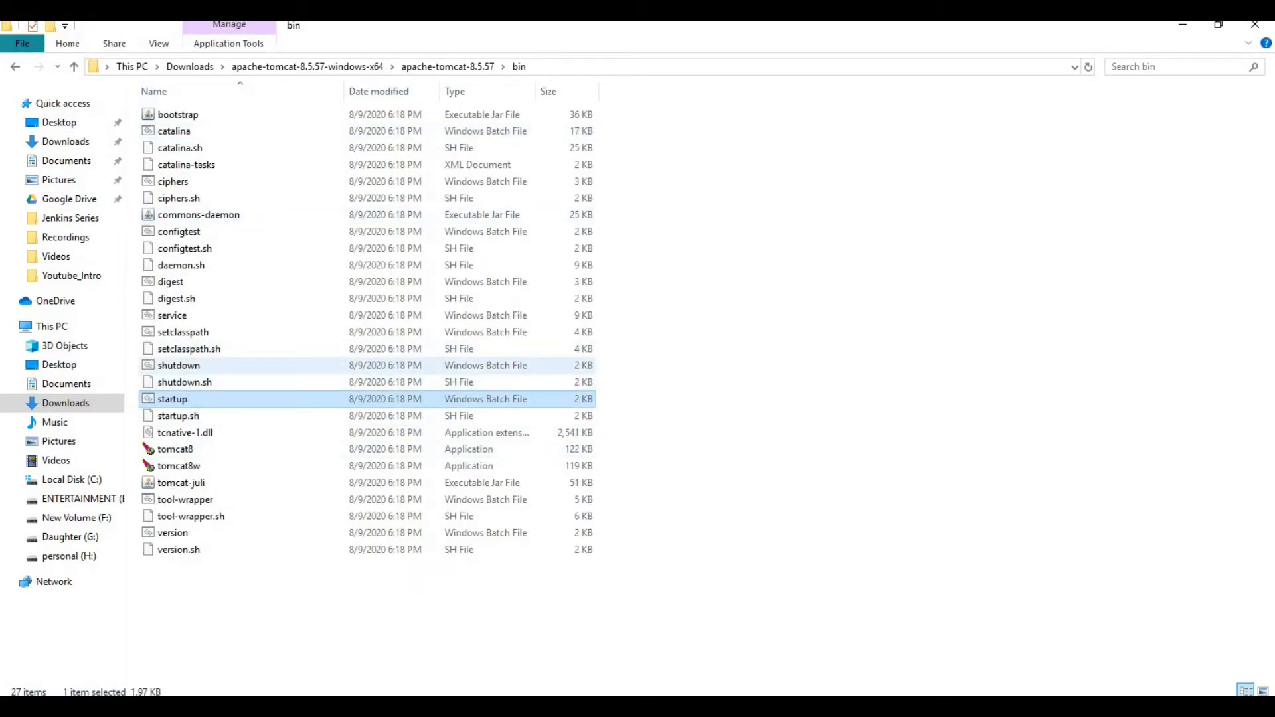
left_click(178, 366)
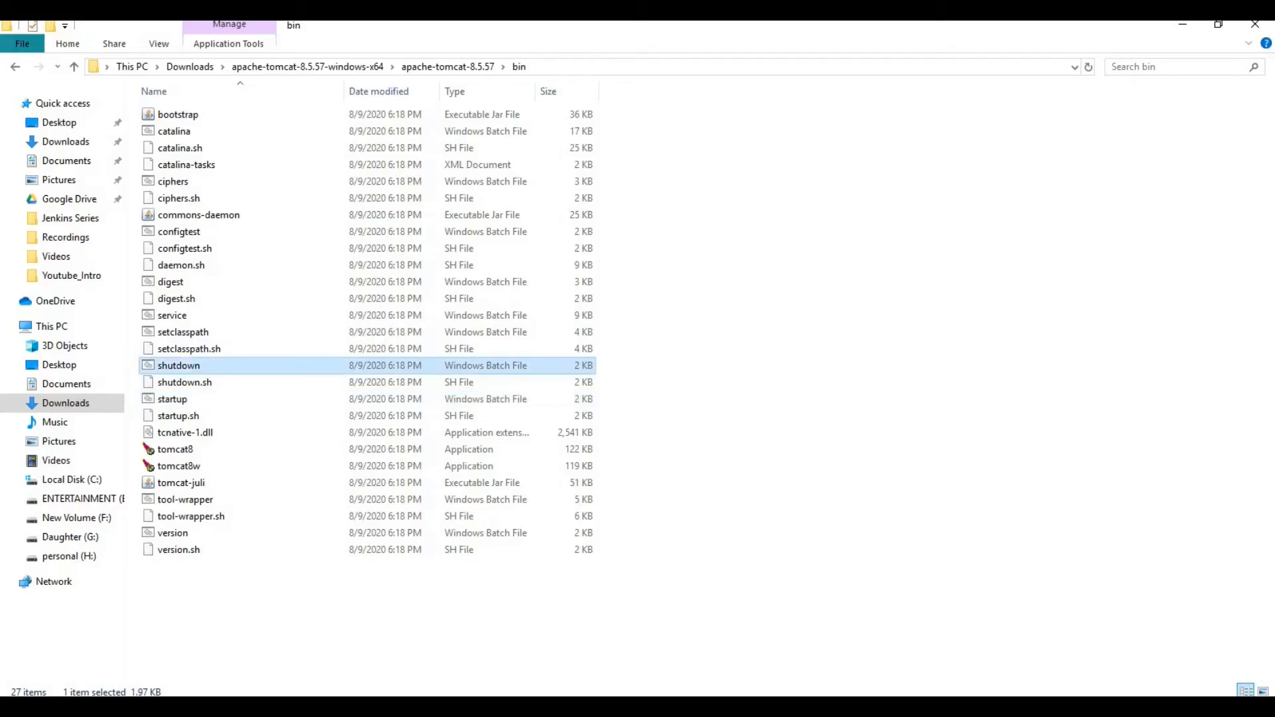
left_click(173, 398)
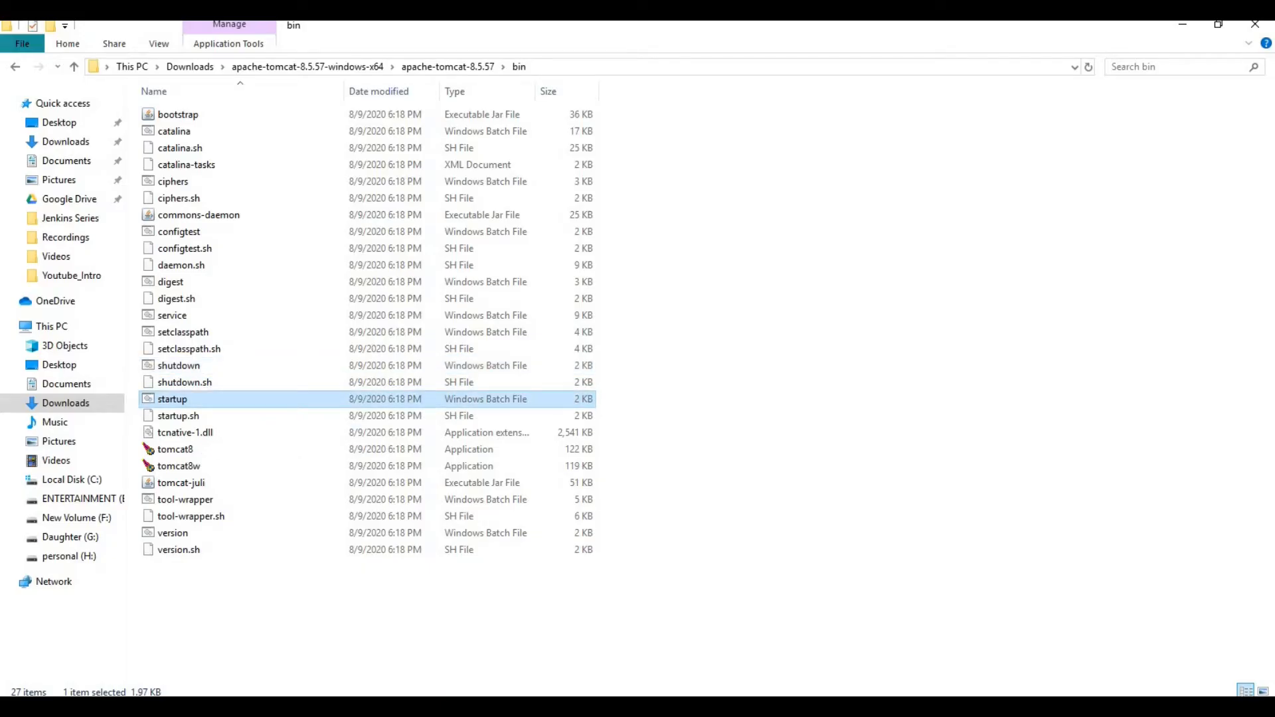
mouse_move(172, 398)
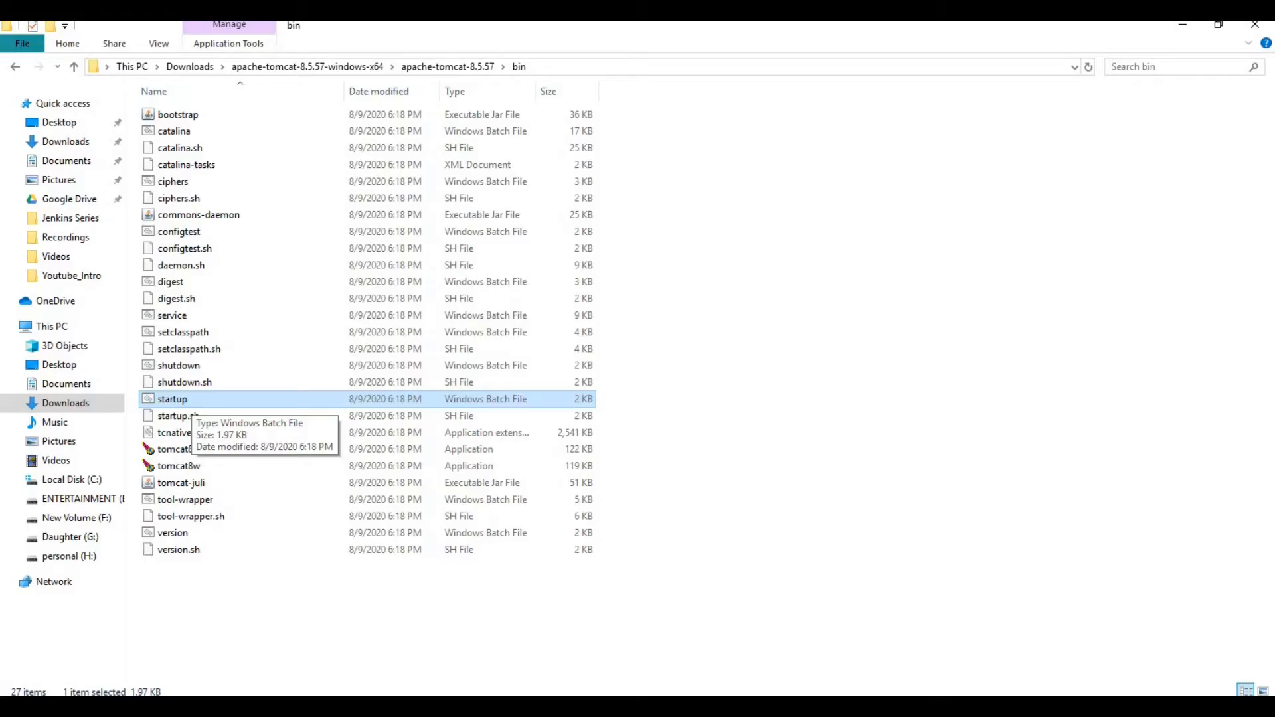
double_click(173, 398)
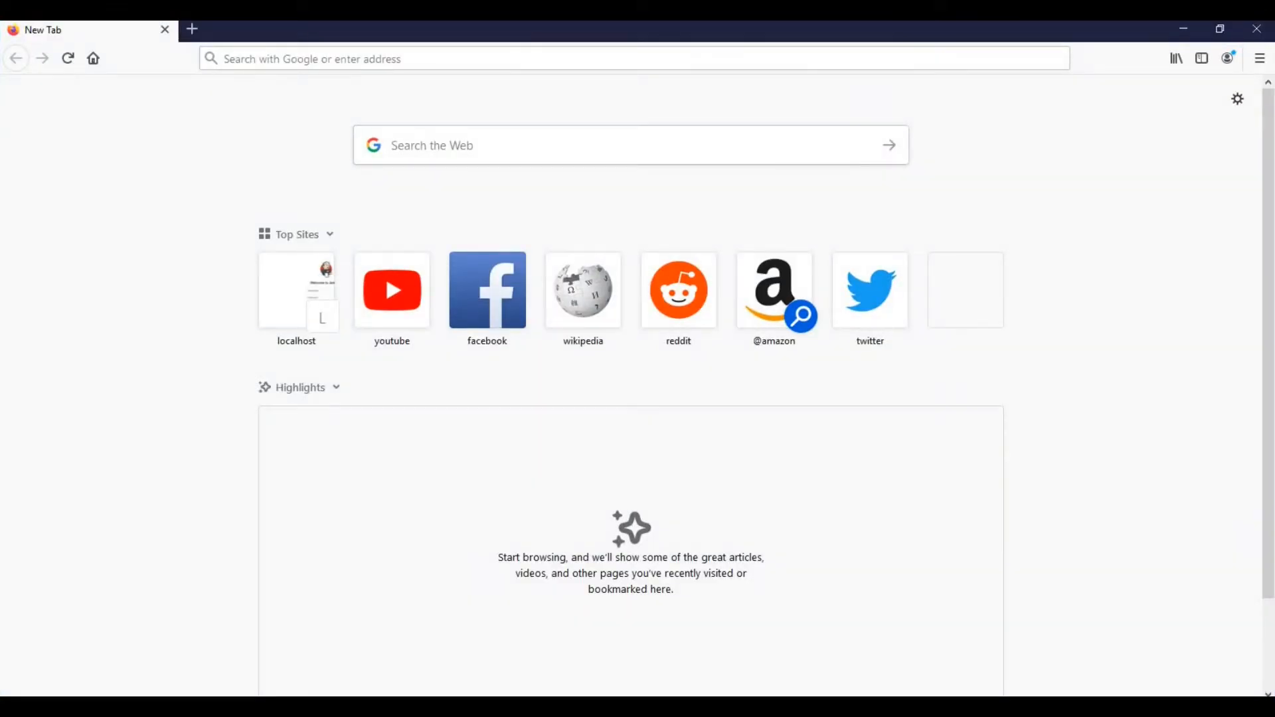
type("http://localhost:8080")
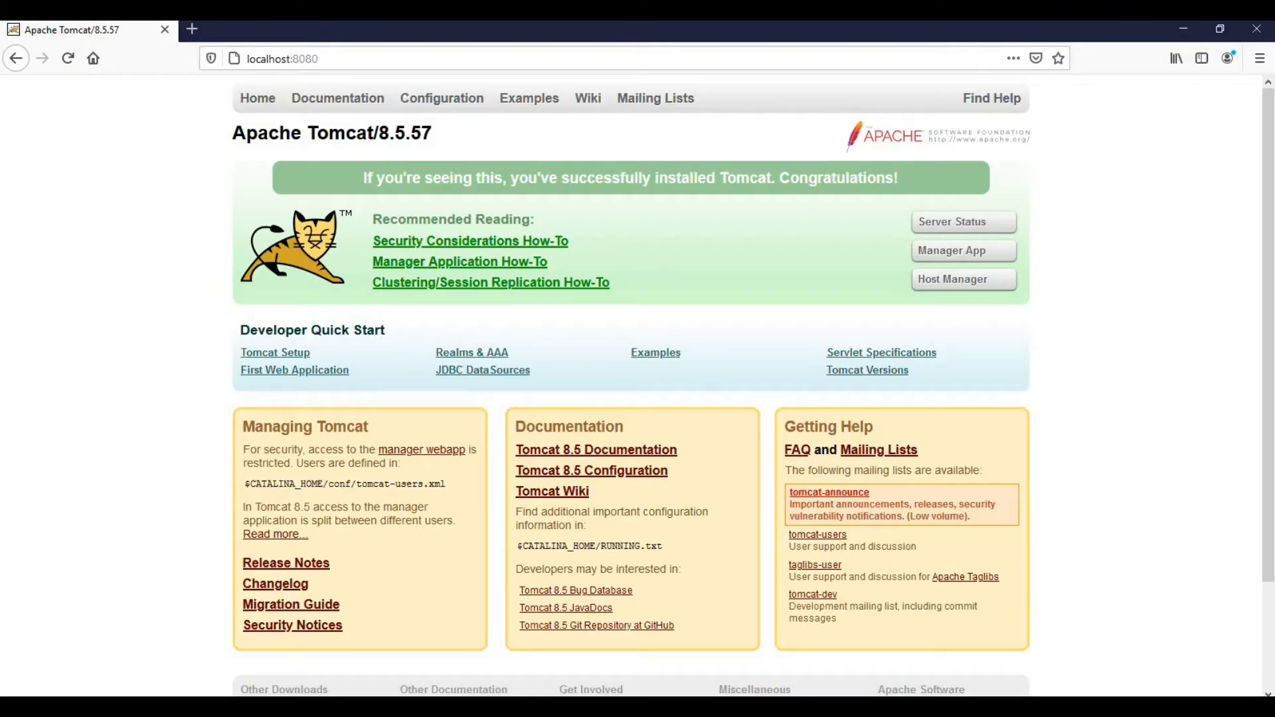
mouse_move(963, 250)
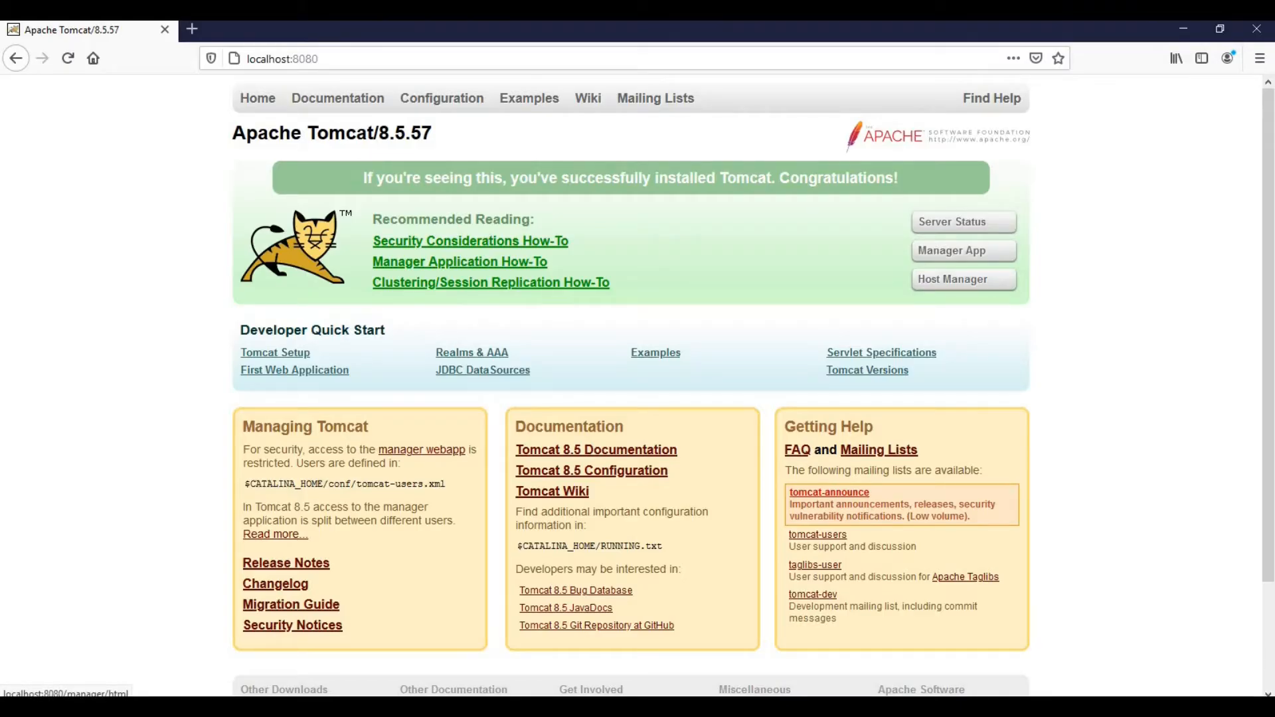
left_click(963, 251)
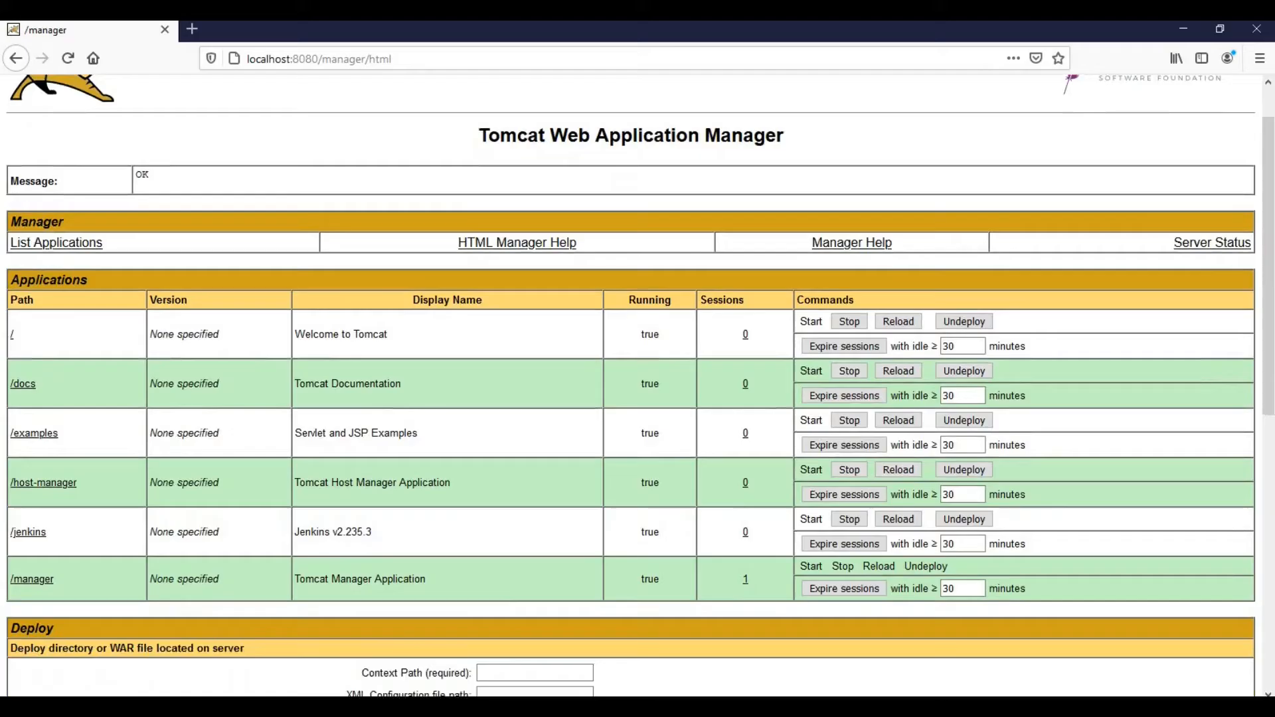
scroll("down", 3)
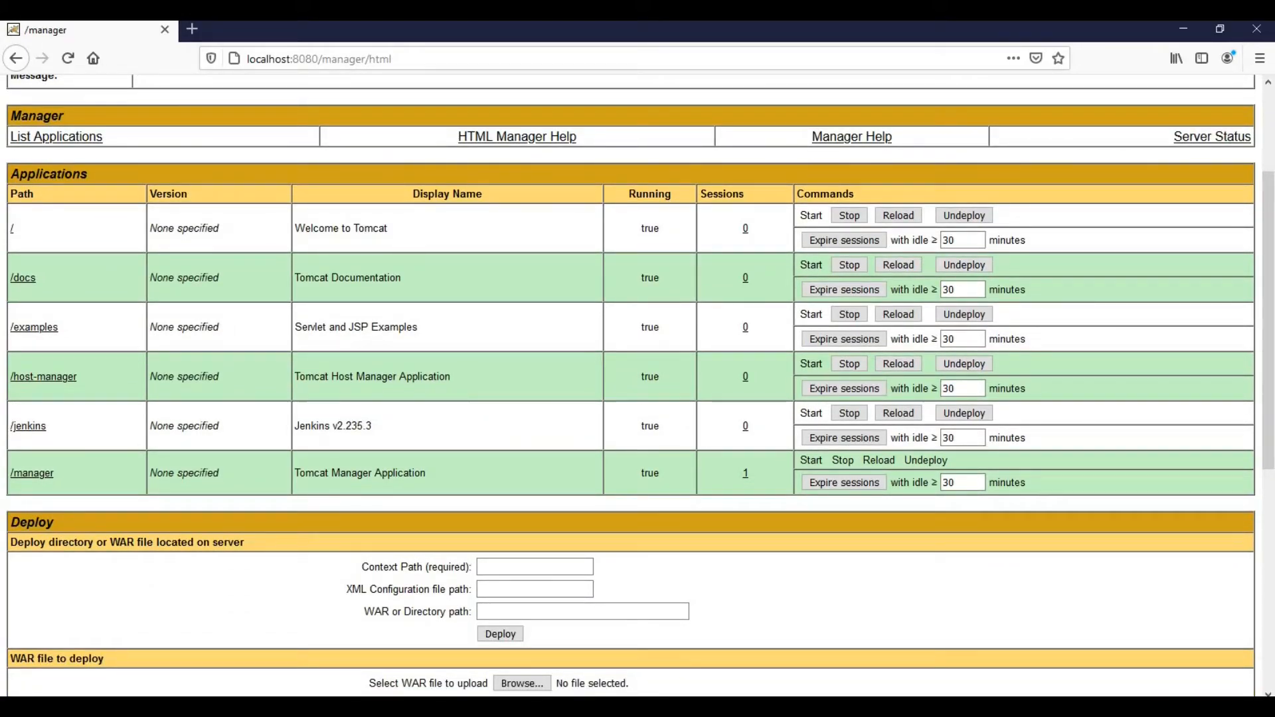
right_click(28, 425)
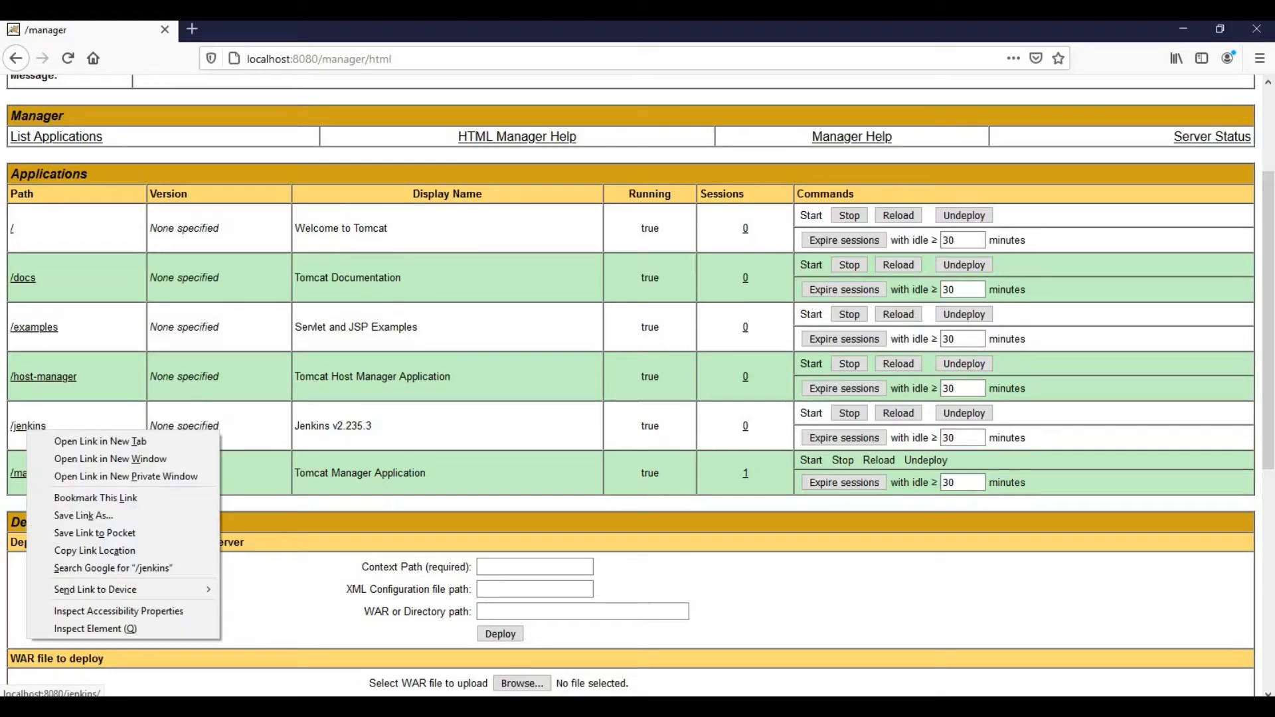
left_click(100, 441)
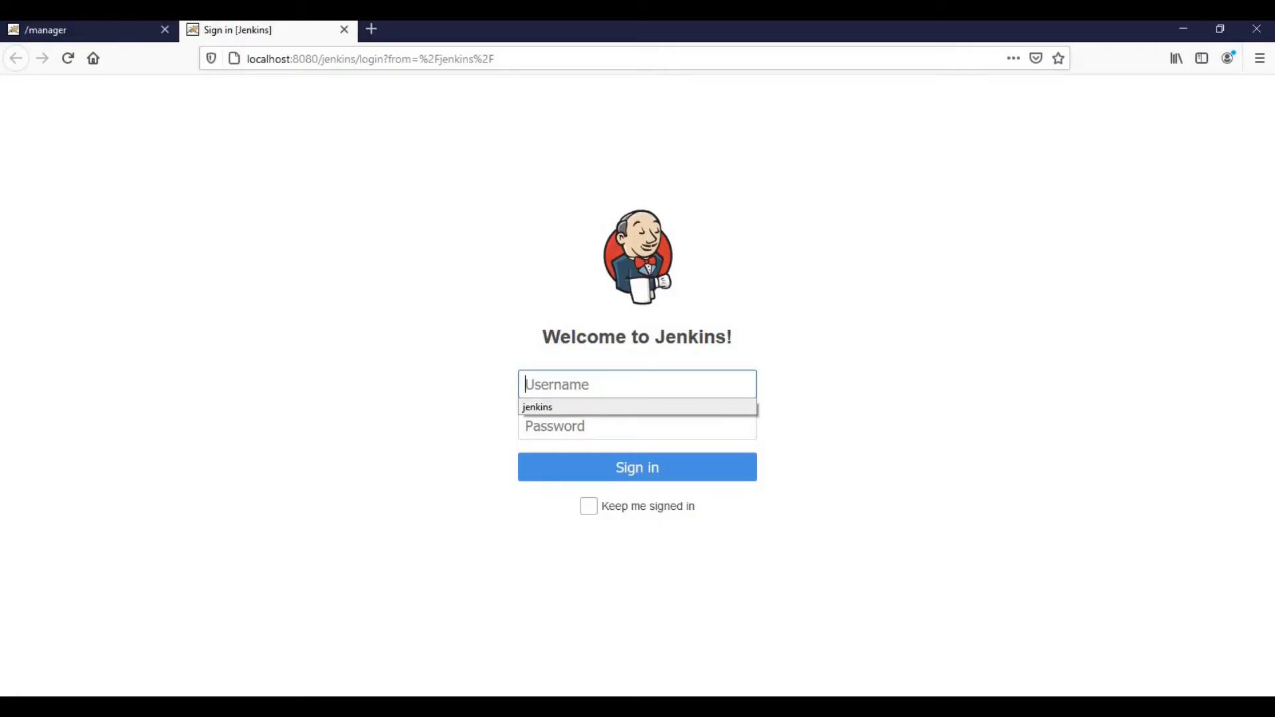
Sign in to Jenkins with the remembered username and password, then log out and close the tab
left_click(537, 406)
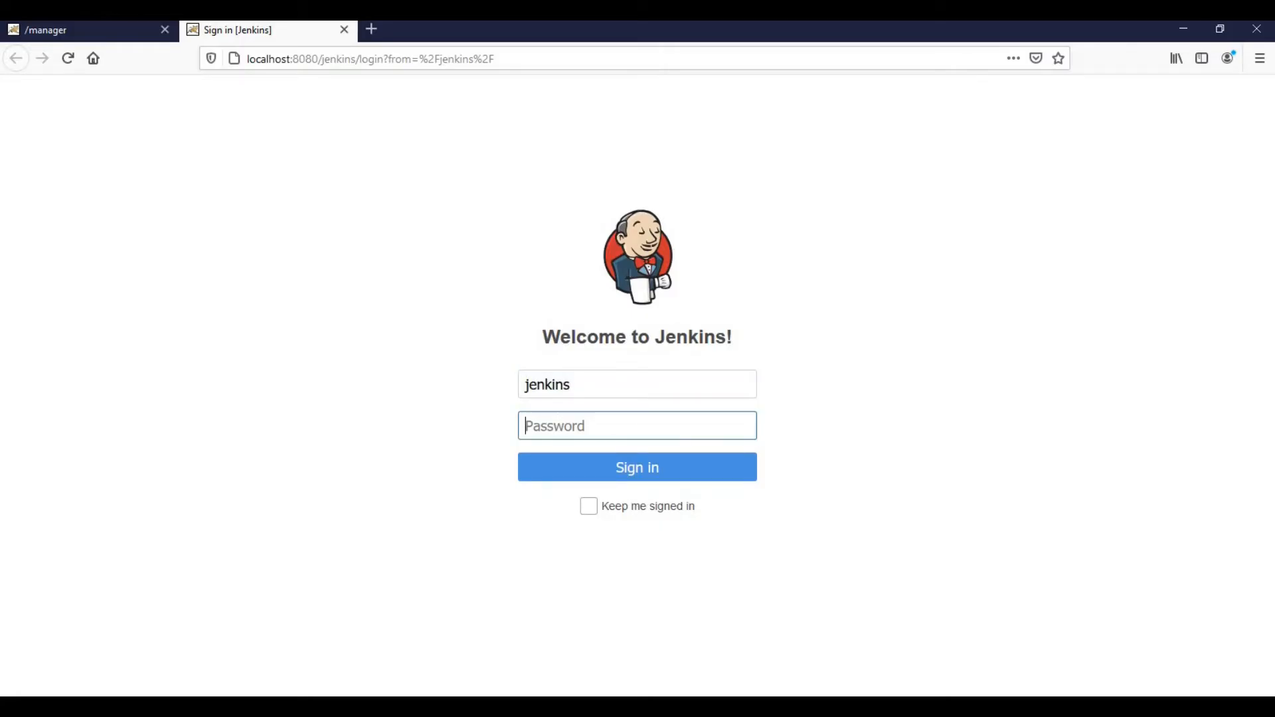
type("password")
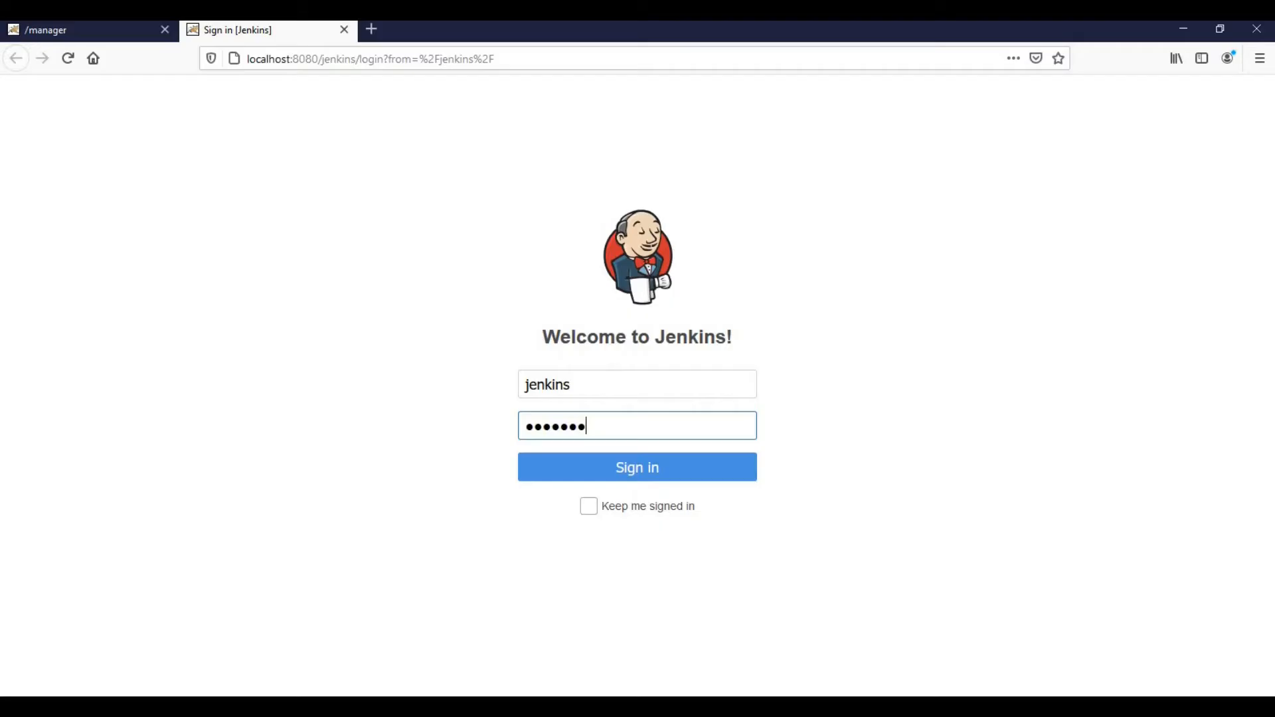
left_click(637, 466)
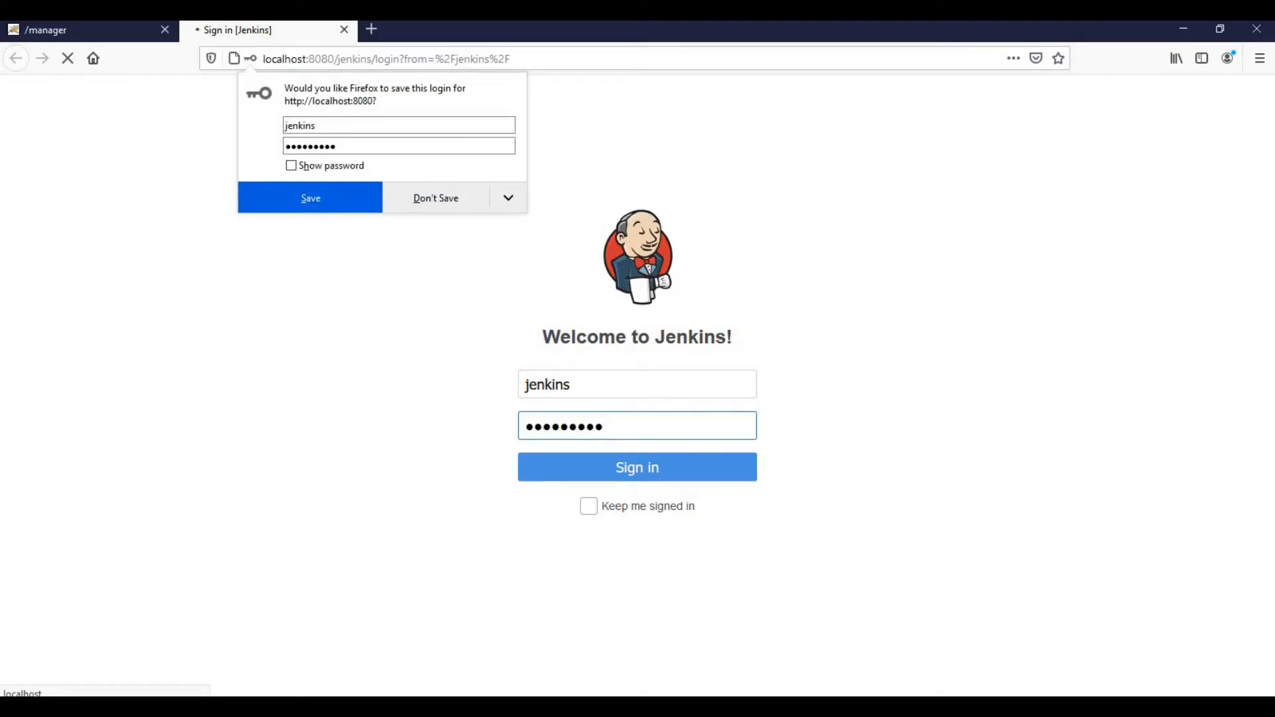
left_click(636, 467)
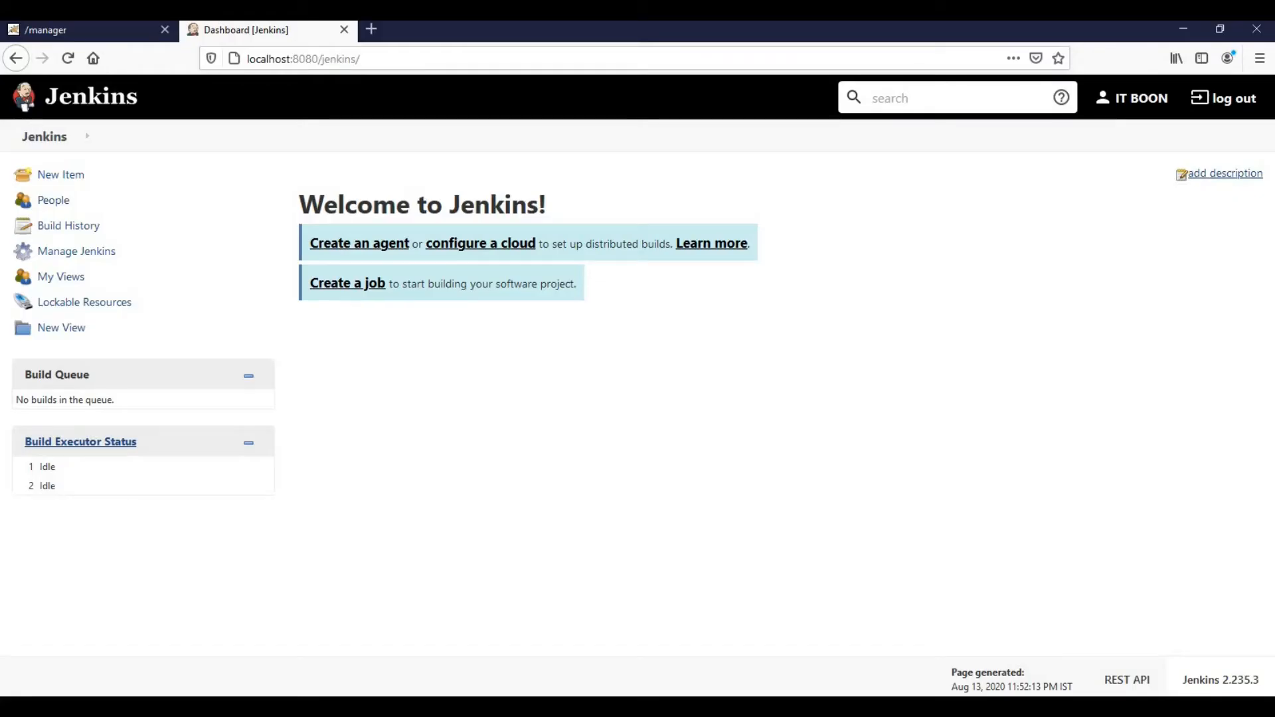
left_click(1230, 97)
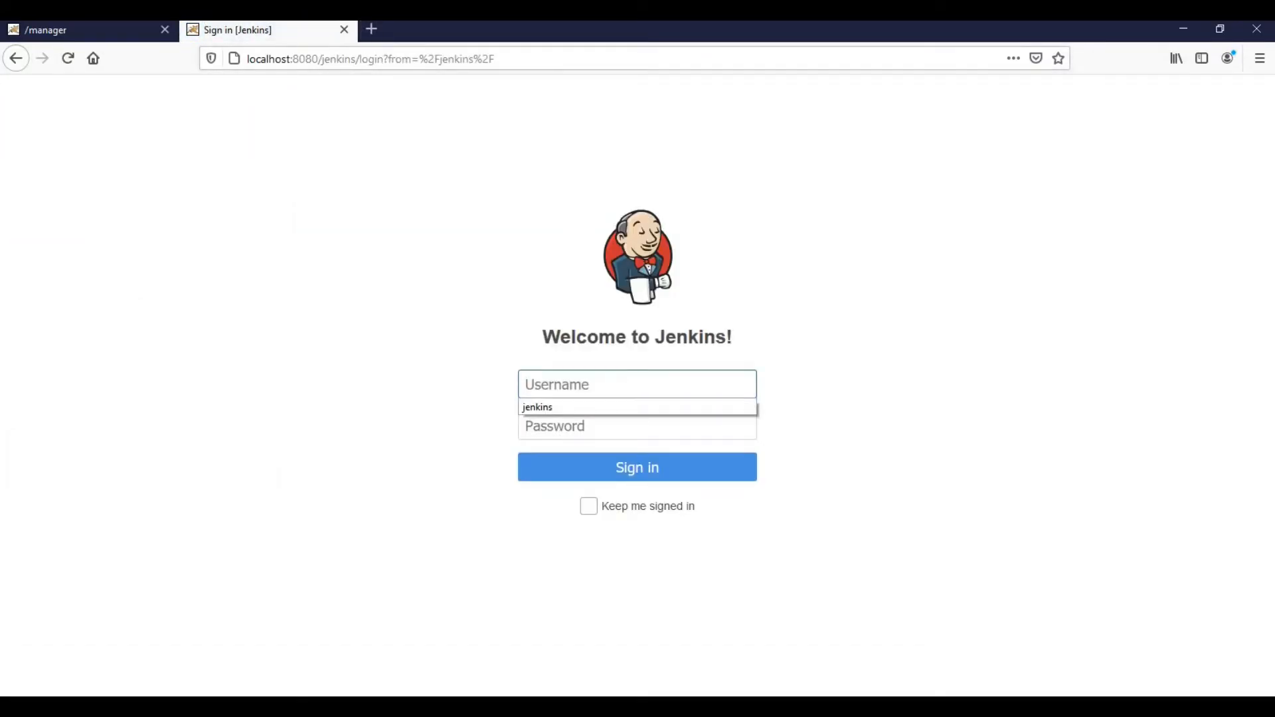
left_click(81, 30)
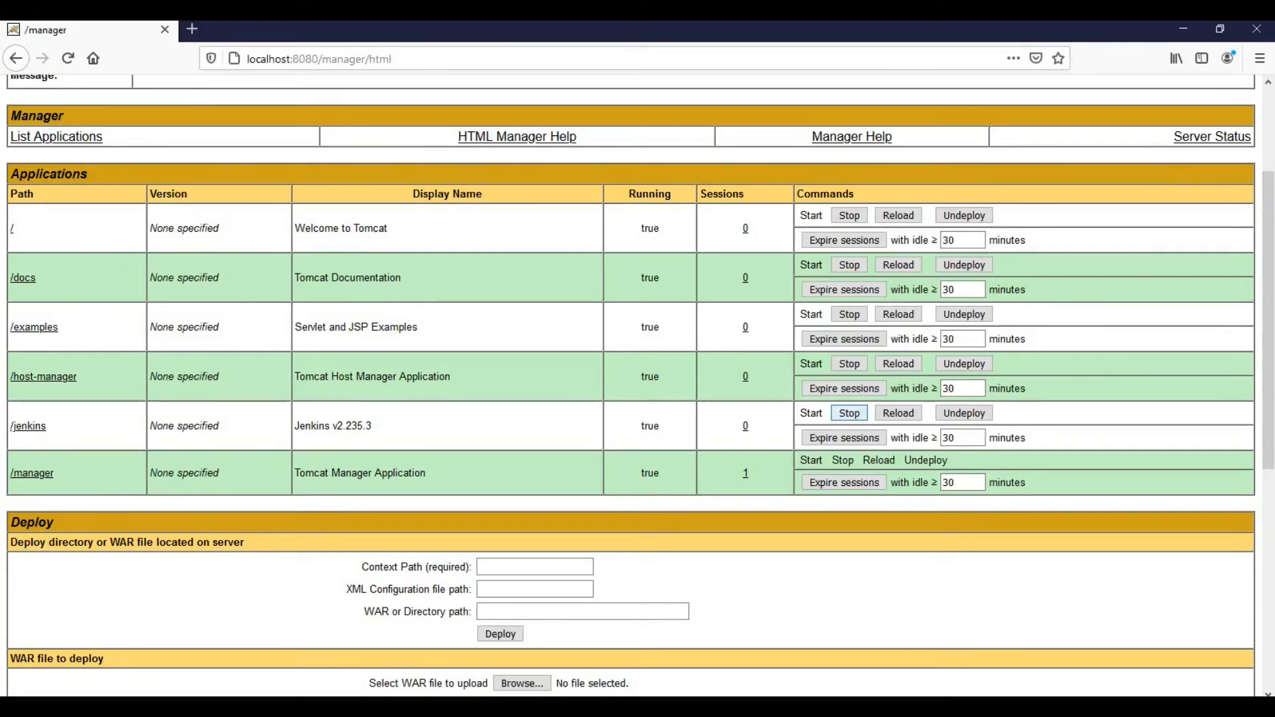
Stop and restart the /jenkins application in Tomcat manager, then open it in a new tab
left_click(849, 413)
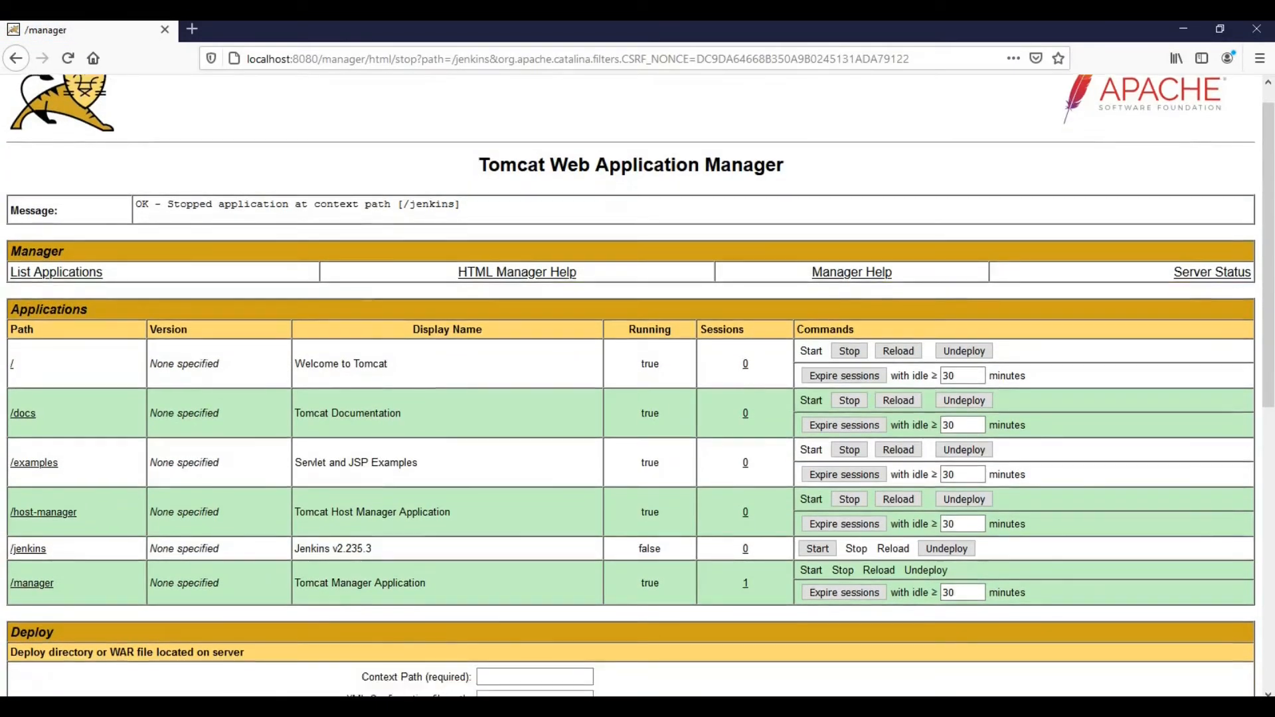
scroll("down", 3)
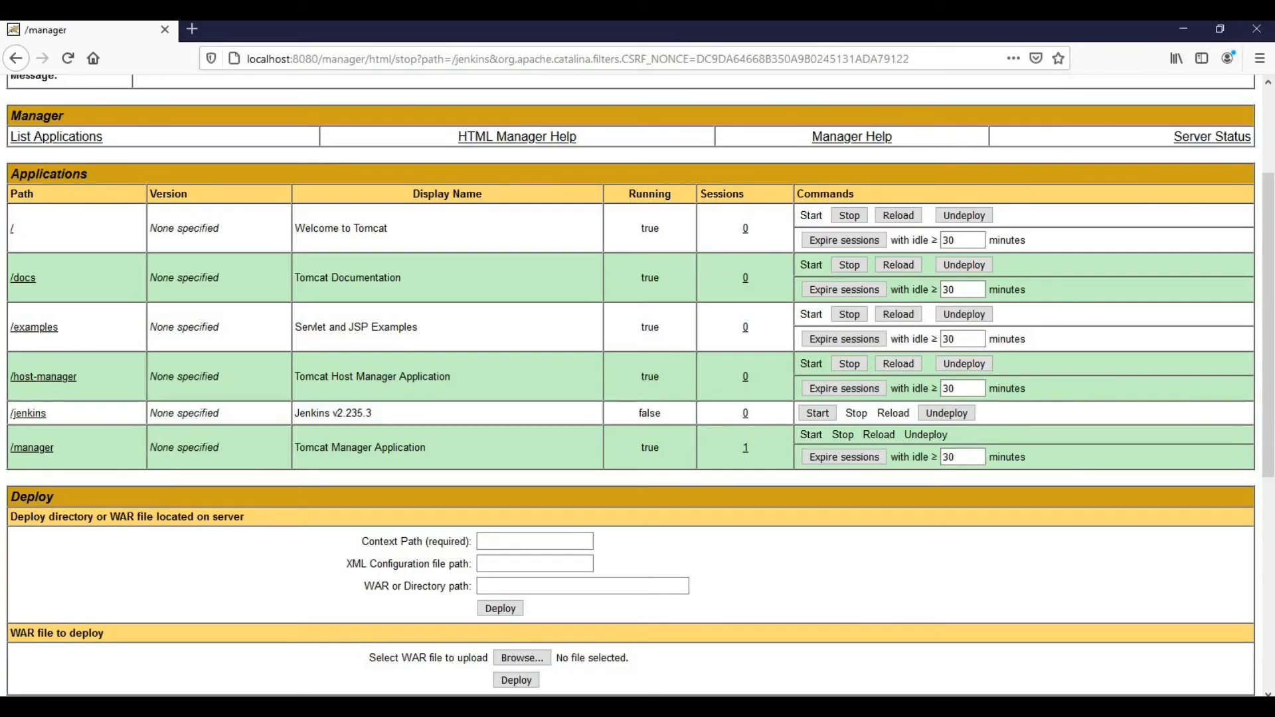
left_click(817, 413)
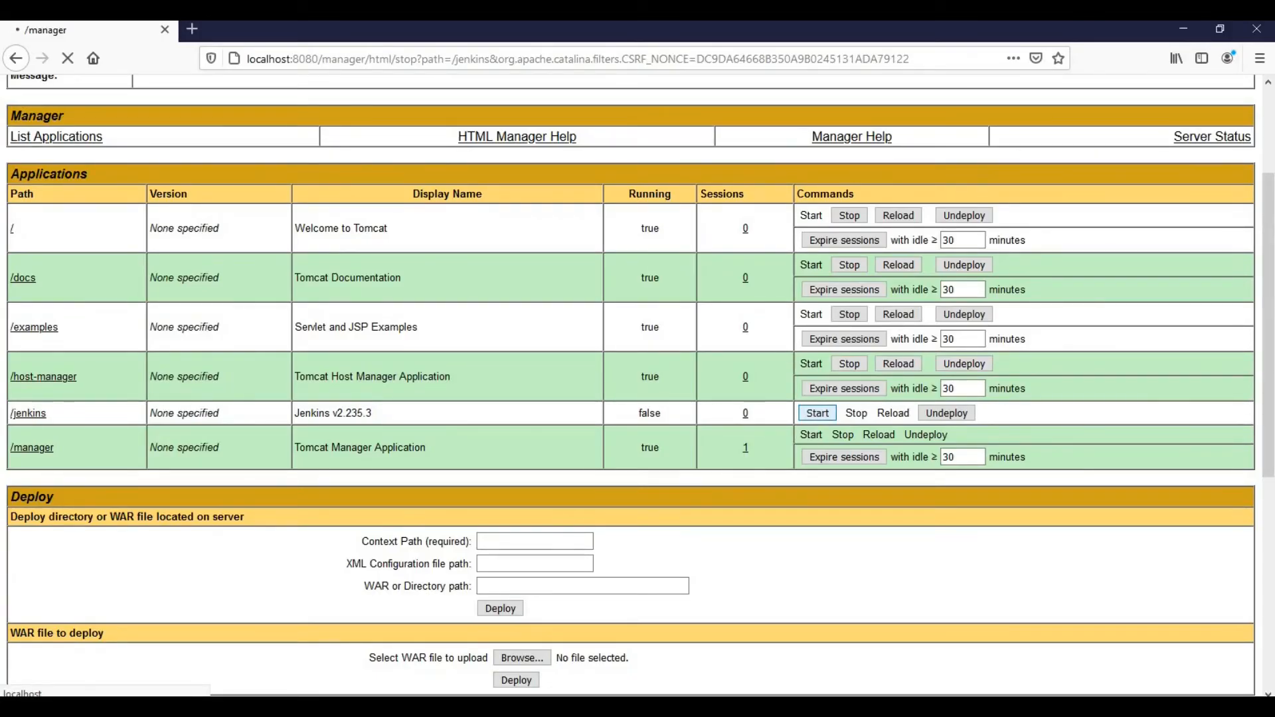
right_click(28, 414)
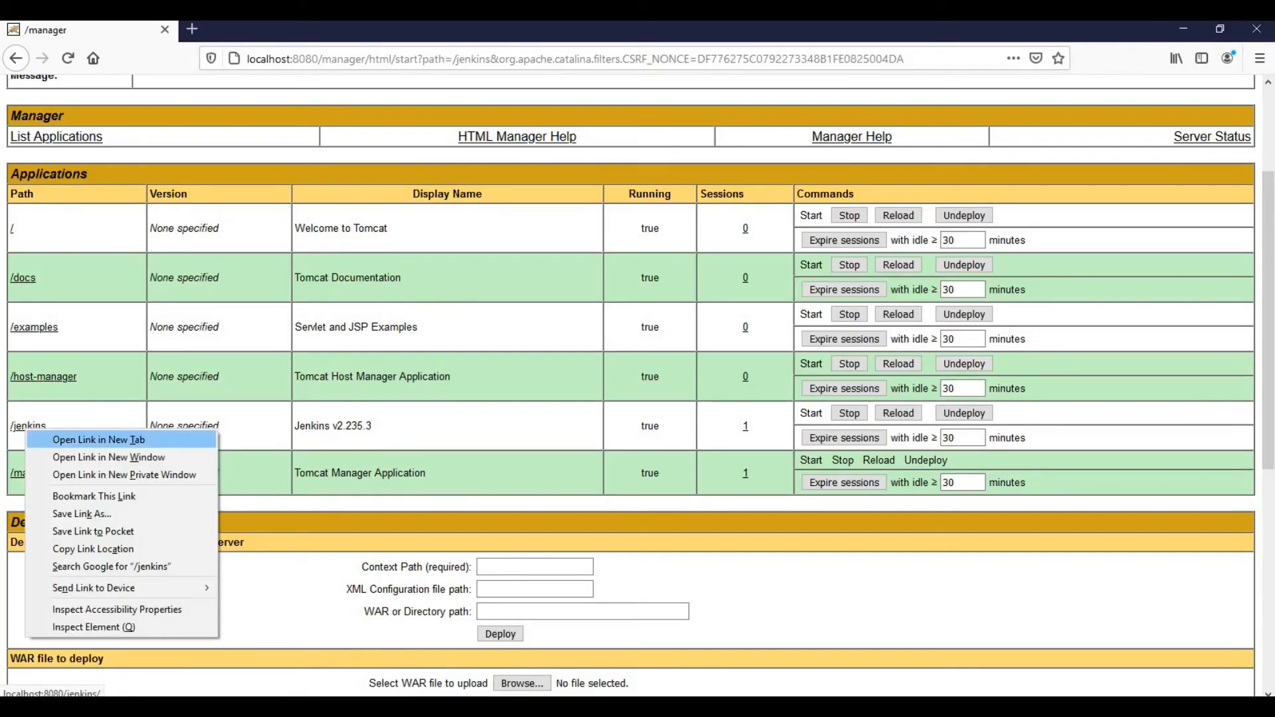
left_click(98, 440)
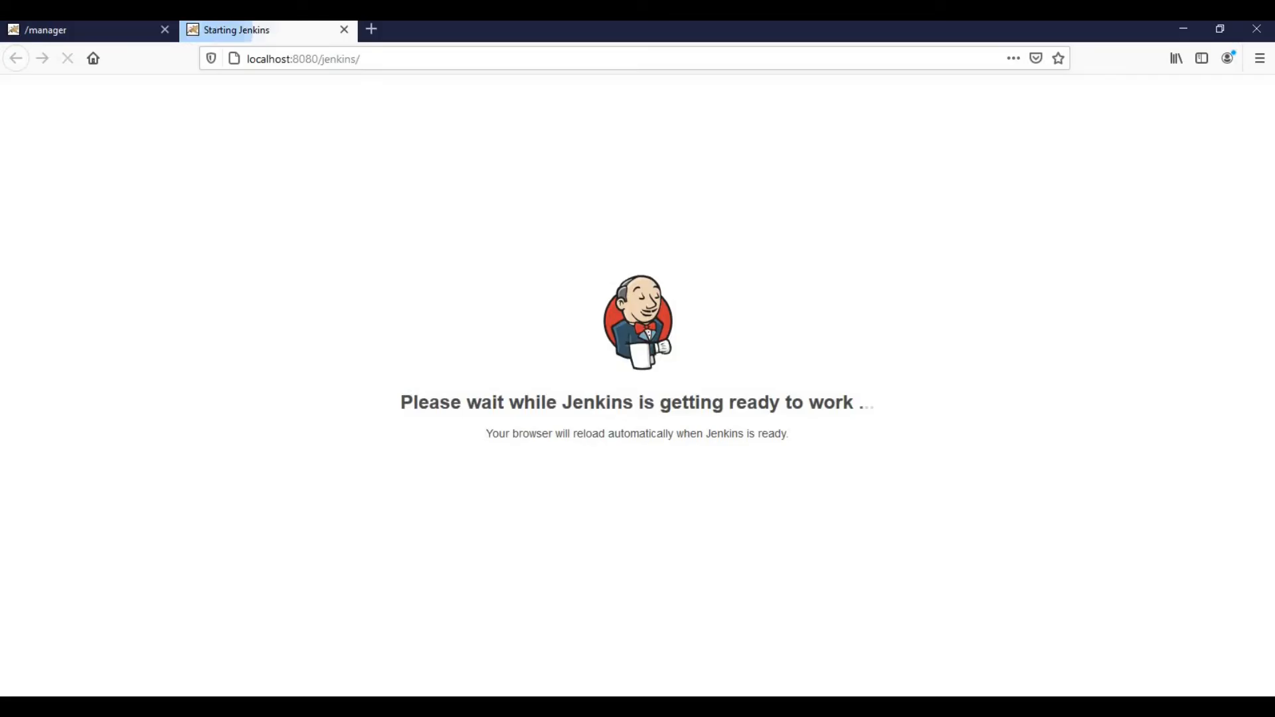